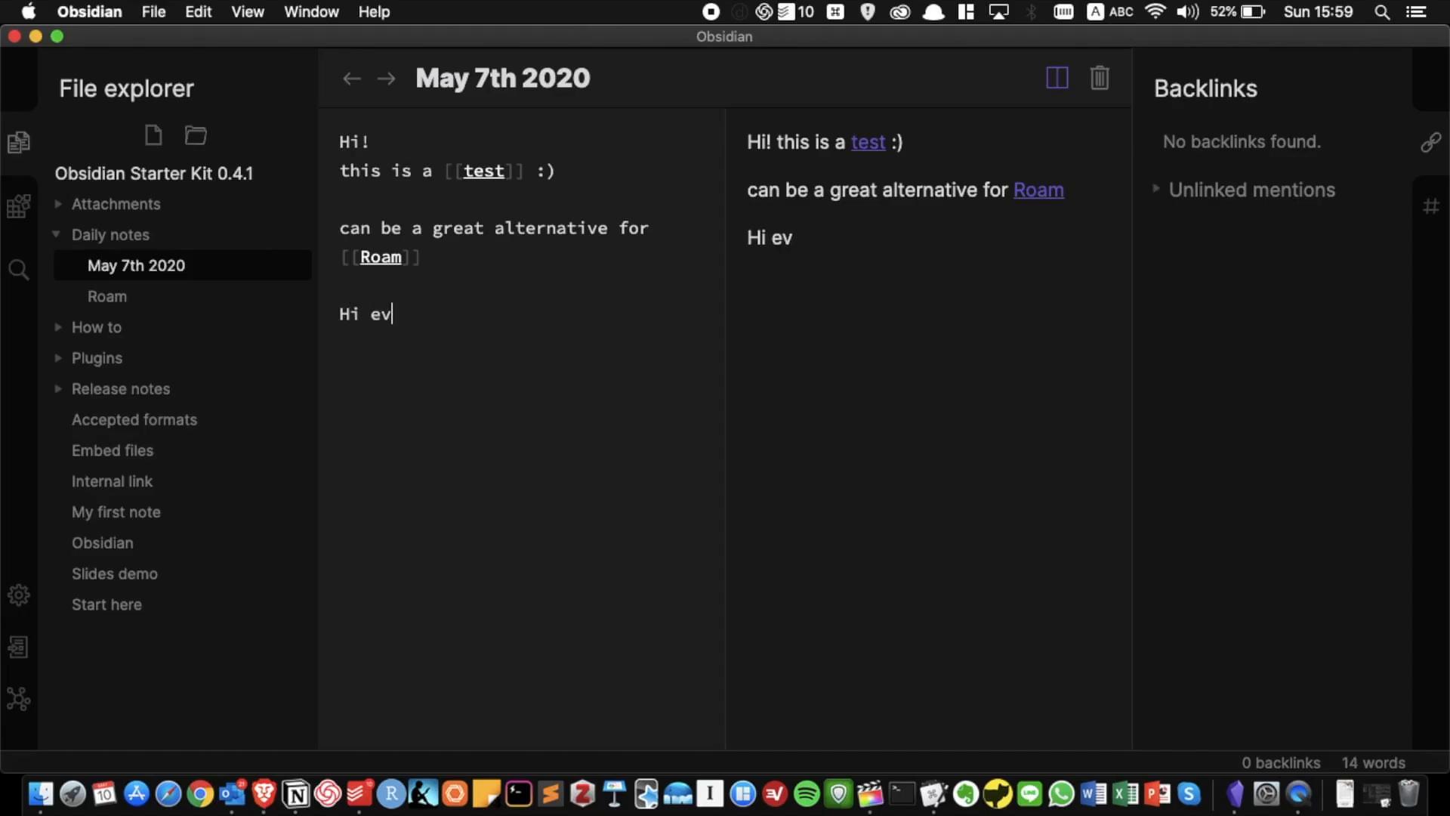
# Add 'everyone! This is [[Obsidian]]' to the daily note, then explore the notes graph.
pyautogui.write('eryone! This')
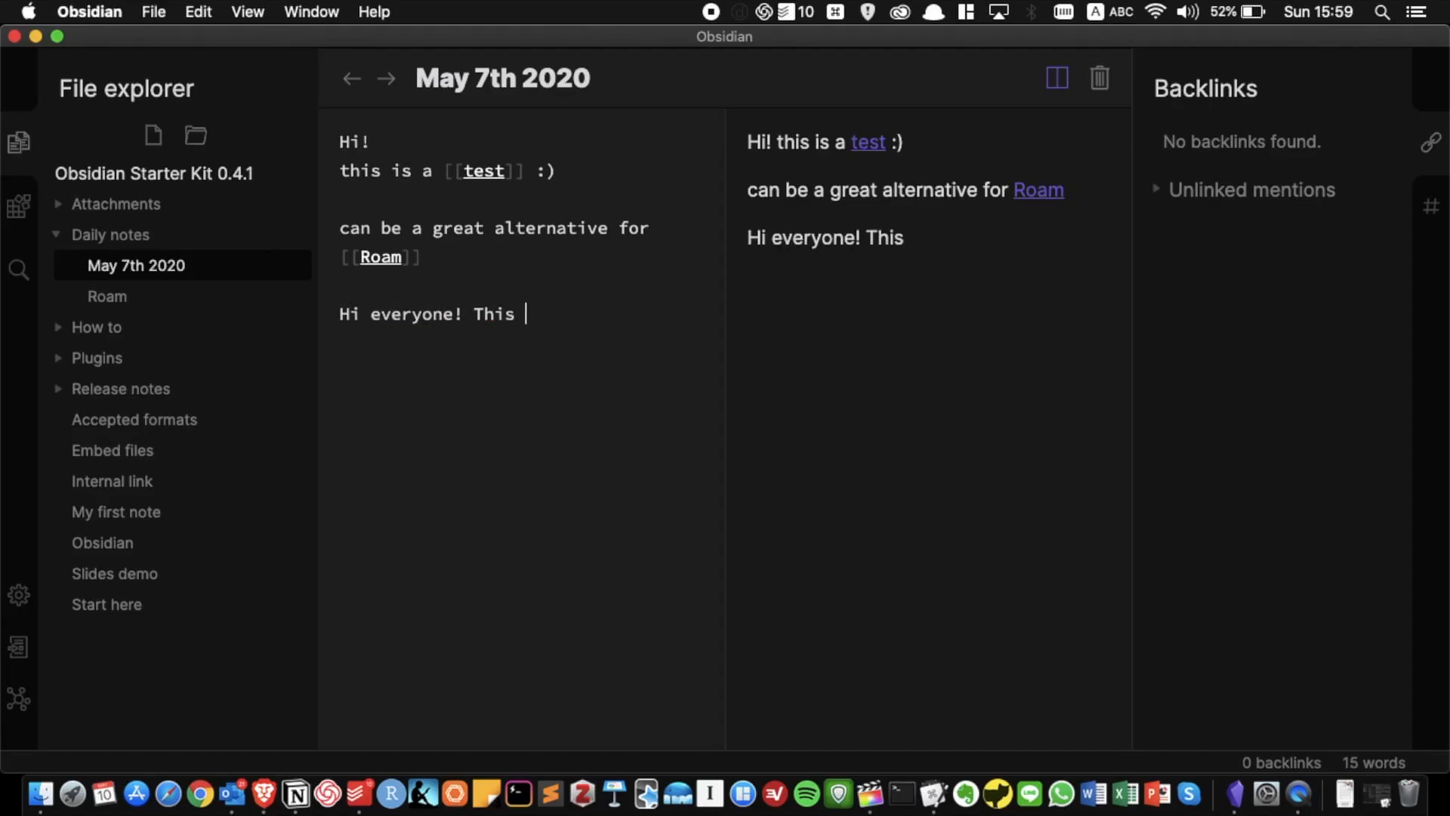
pyautogui.write('is [[')
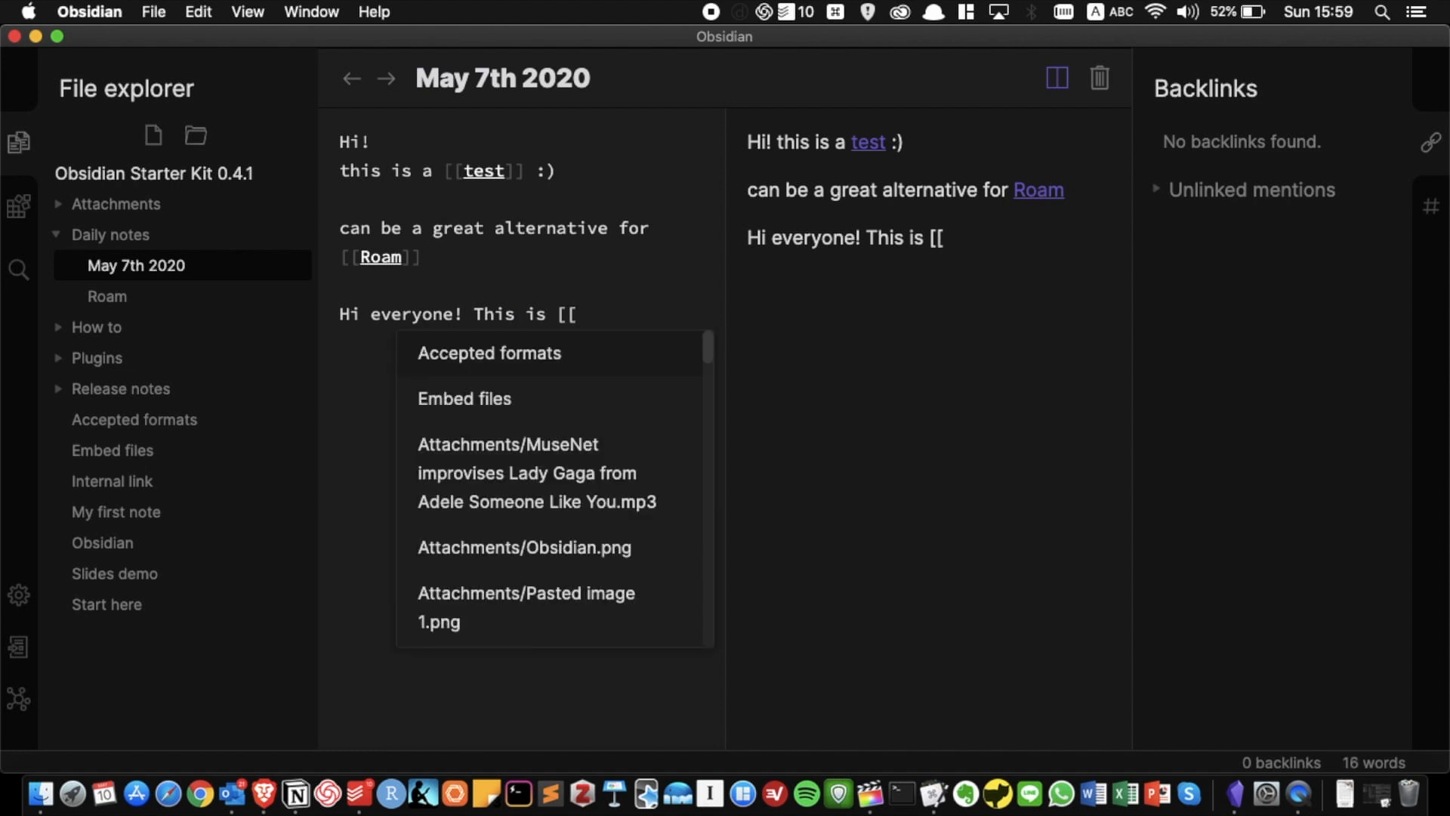
pyautogui.write('obs')
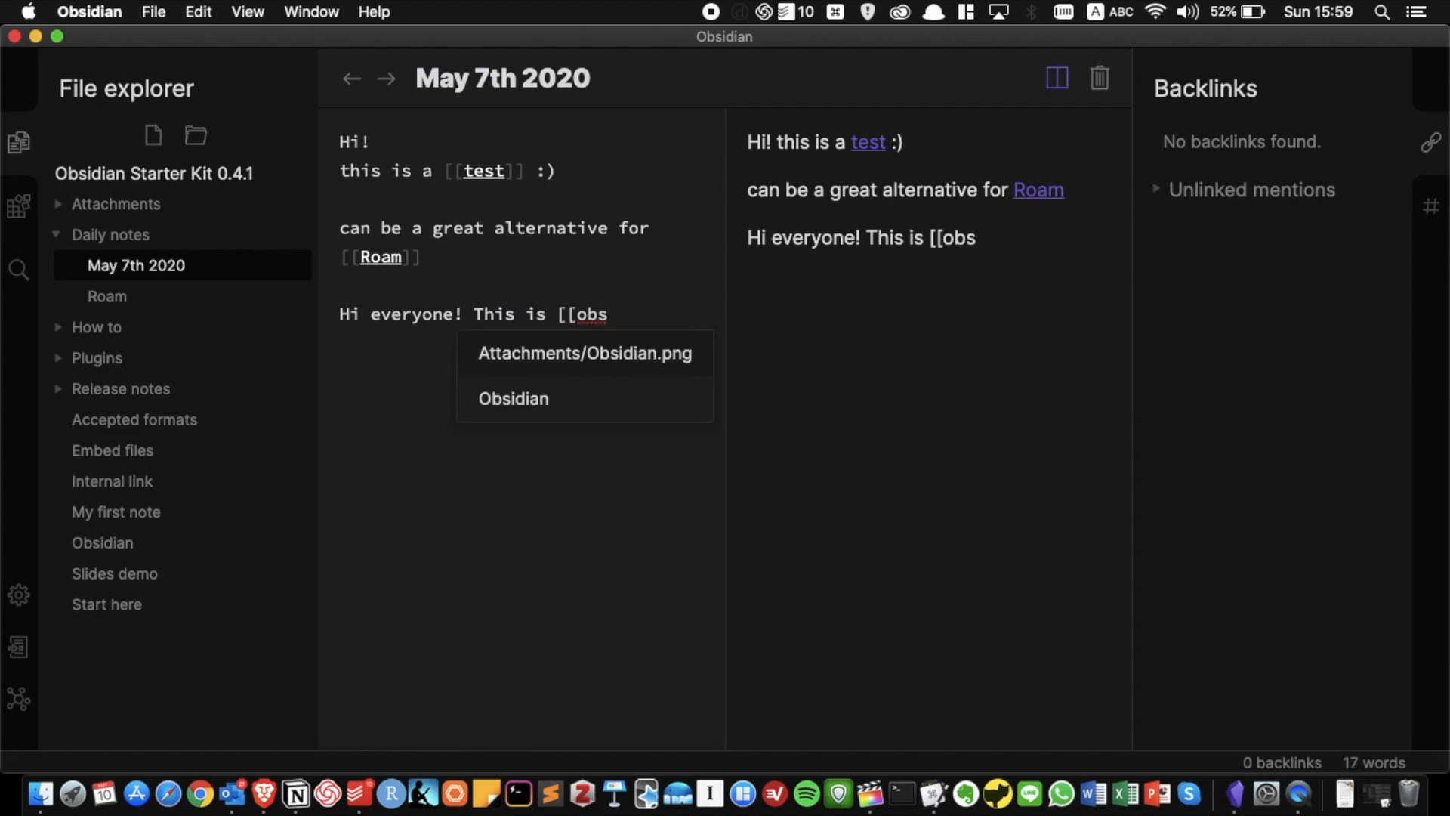
pyautogui.click(512, 398)
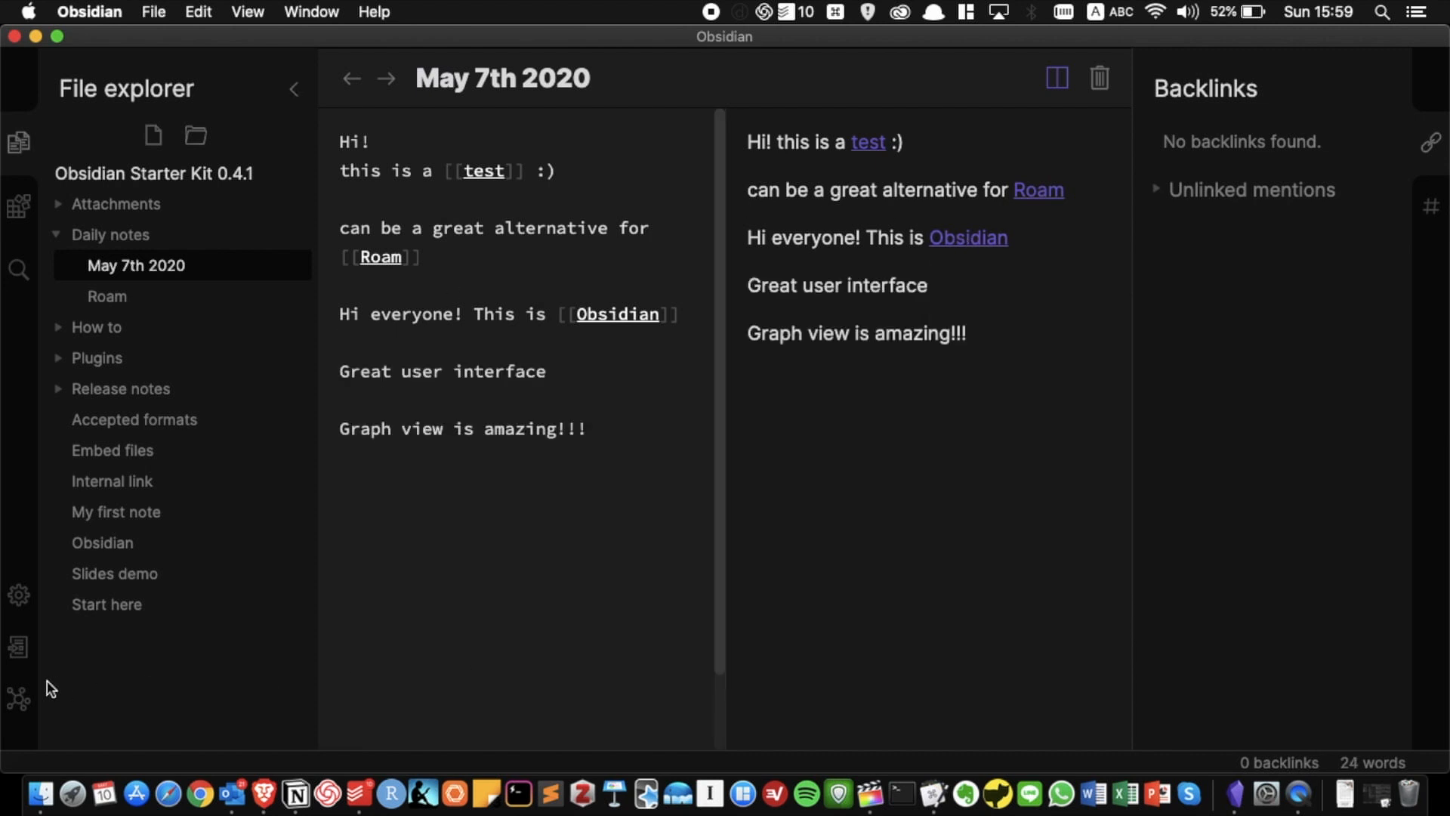
pyautogui.click(18, 697)
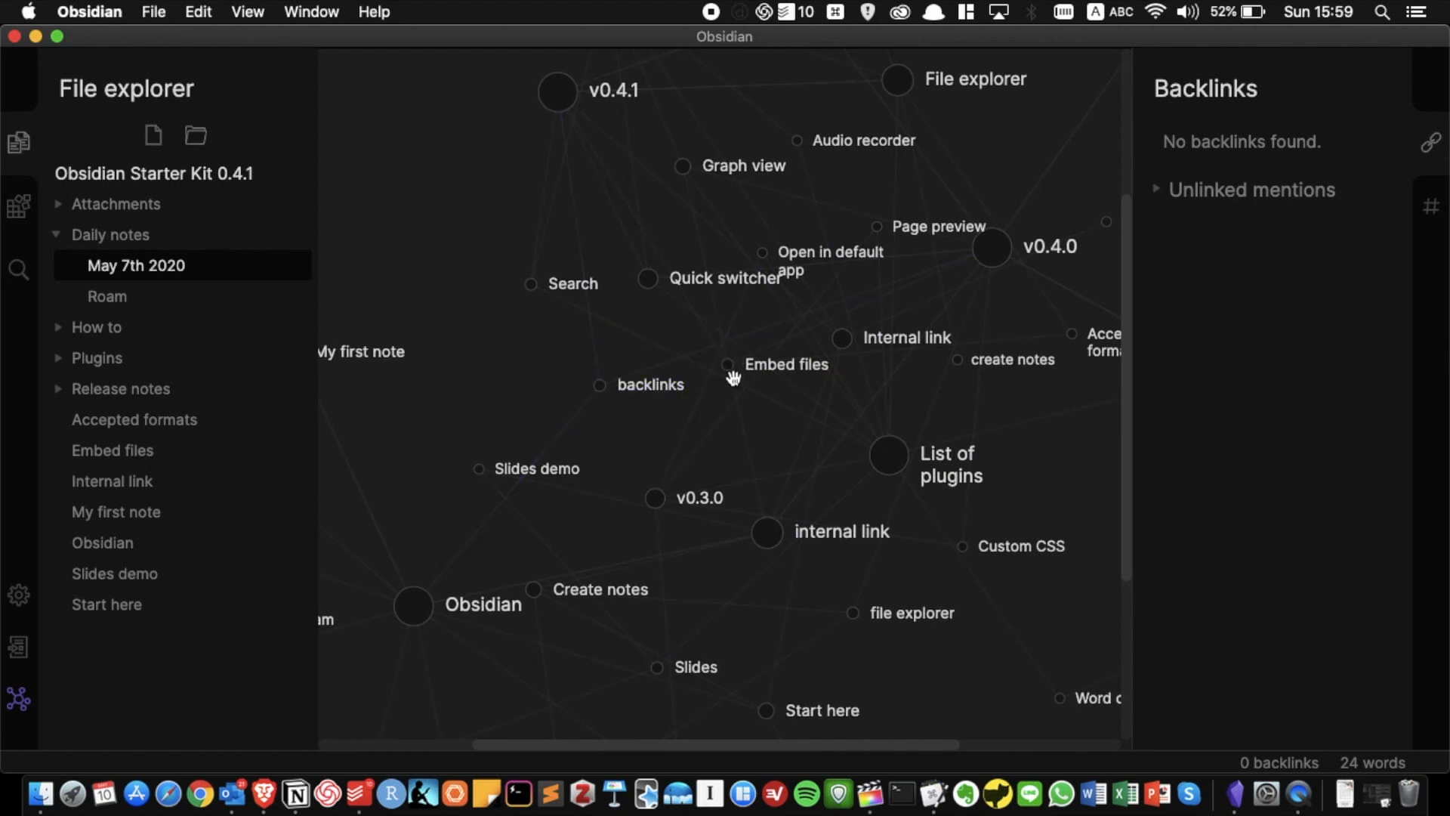
pyautogui.click(648, 279)
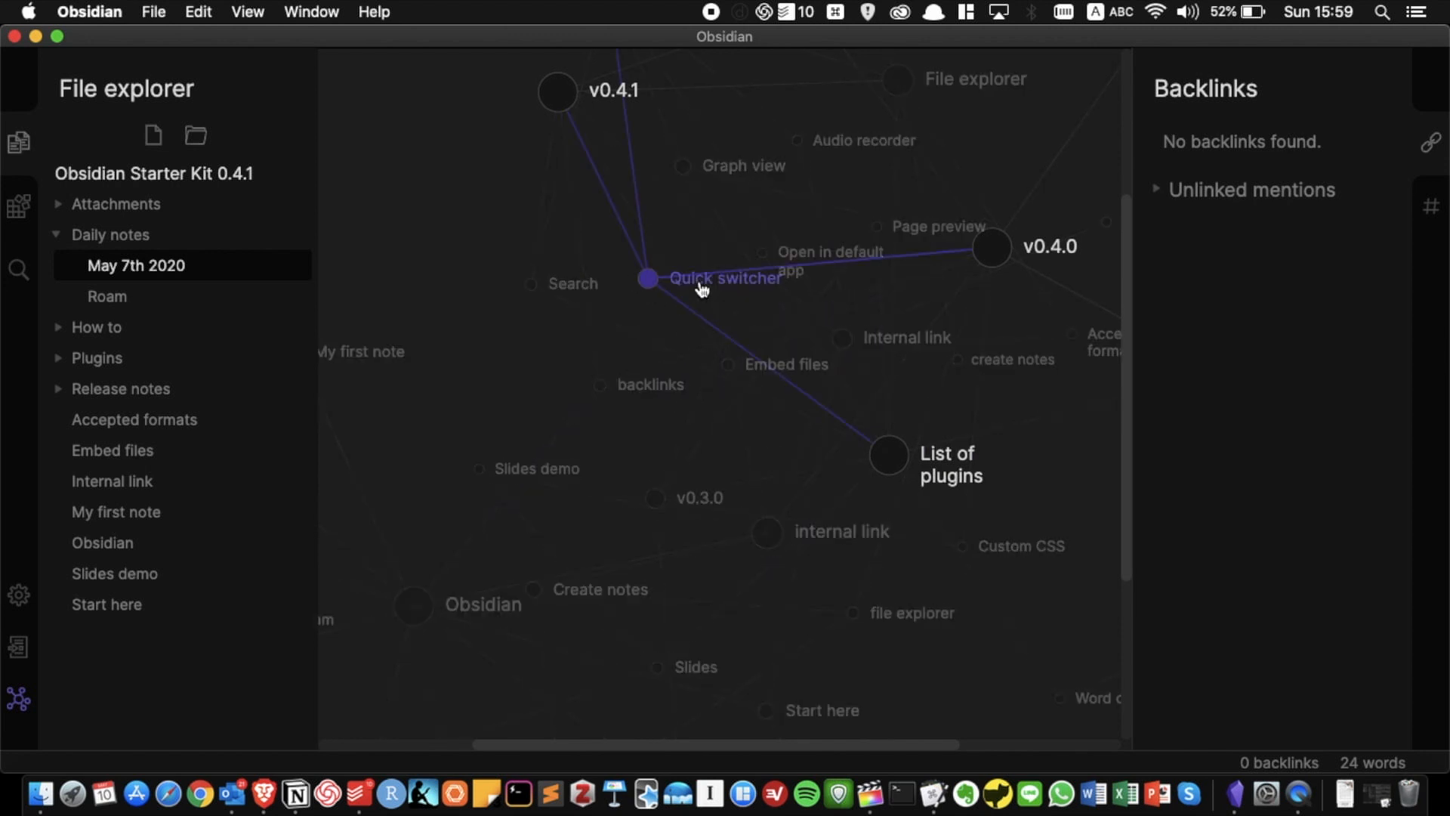
pyautogui.moveTo(651, 401)
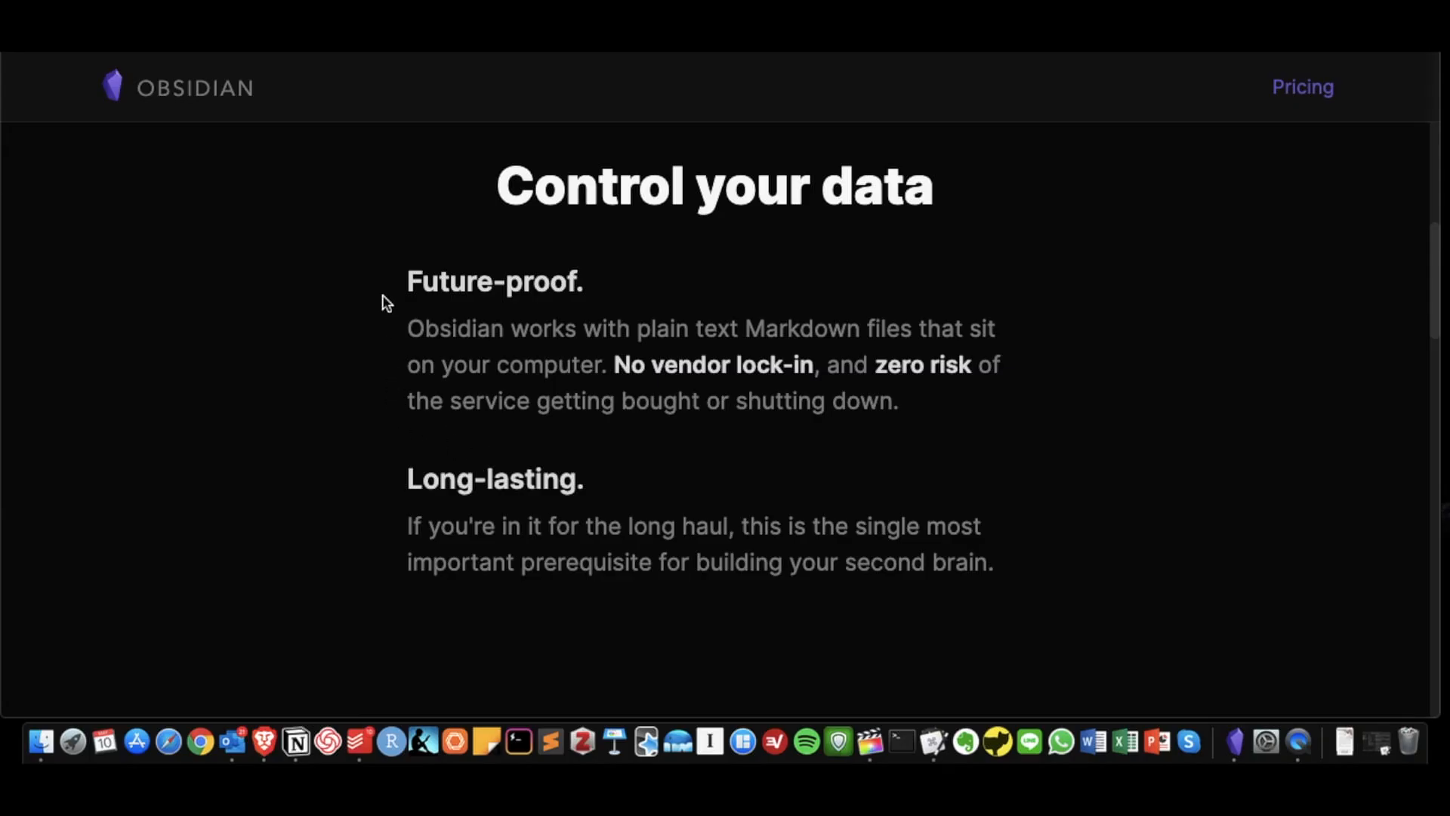
pyautogui.moveTo(338, 450)
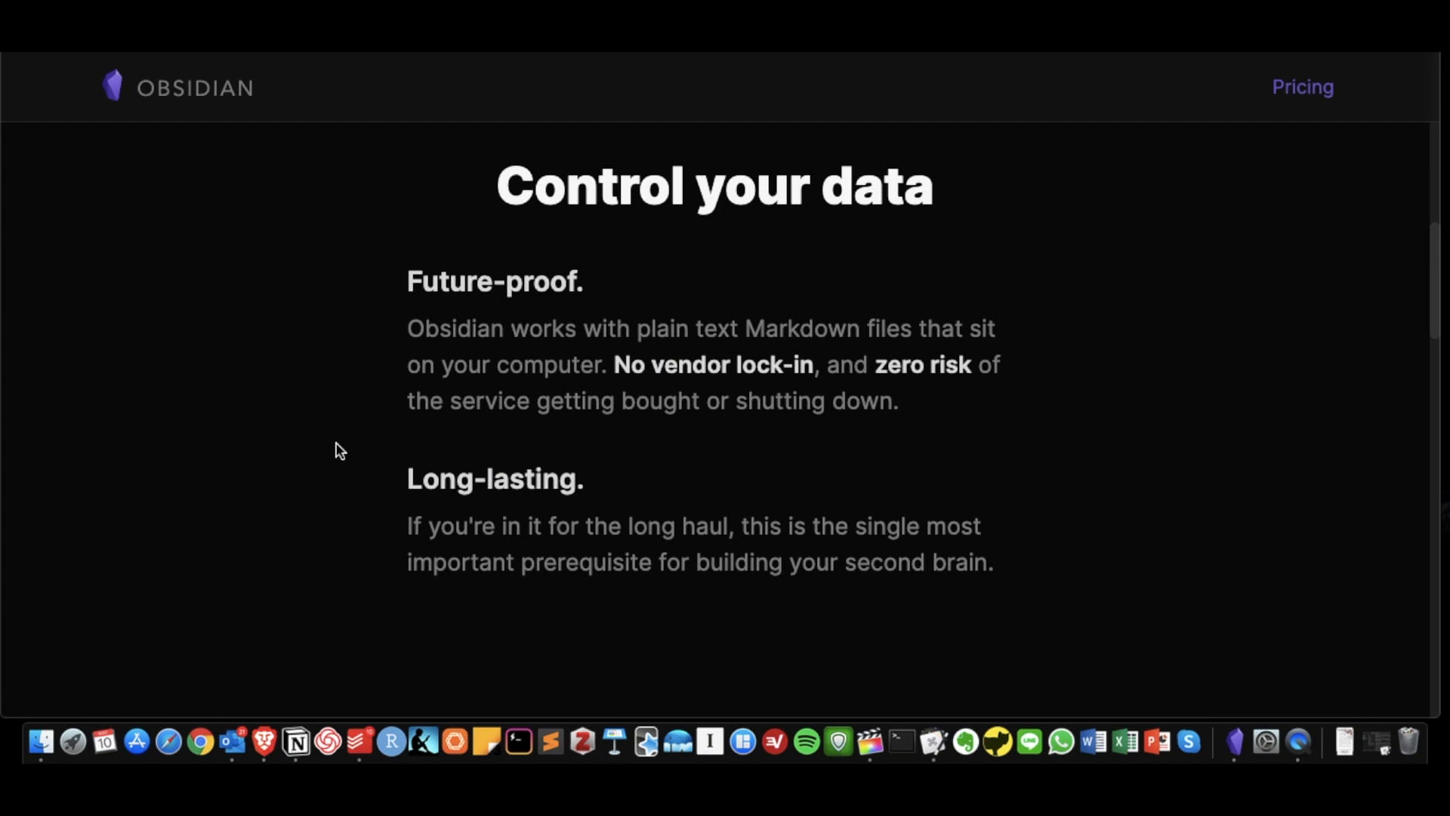
# Scroll the Obsidian homepage and jump to the Free, Premium and Publish pricing.
pyautogui.scroll(-3)
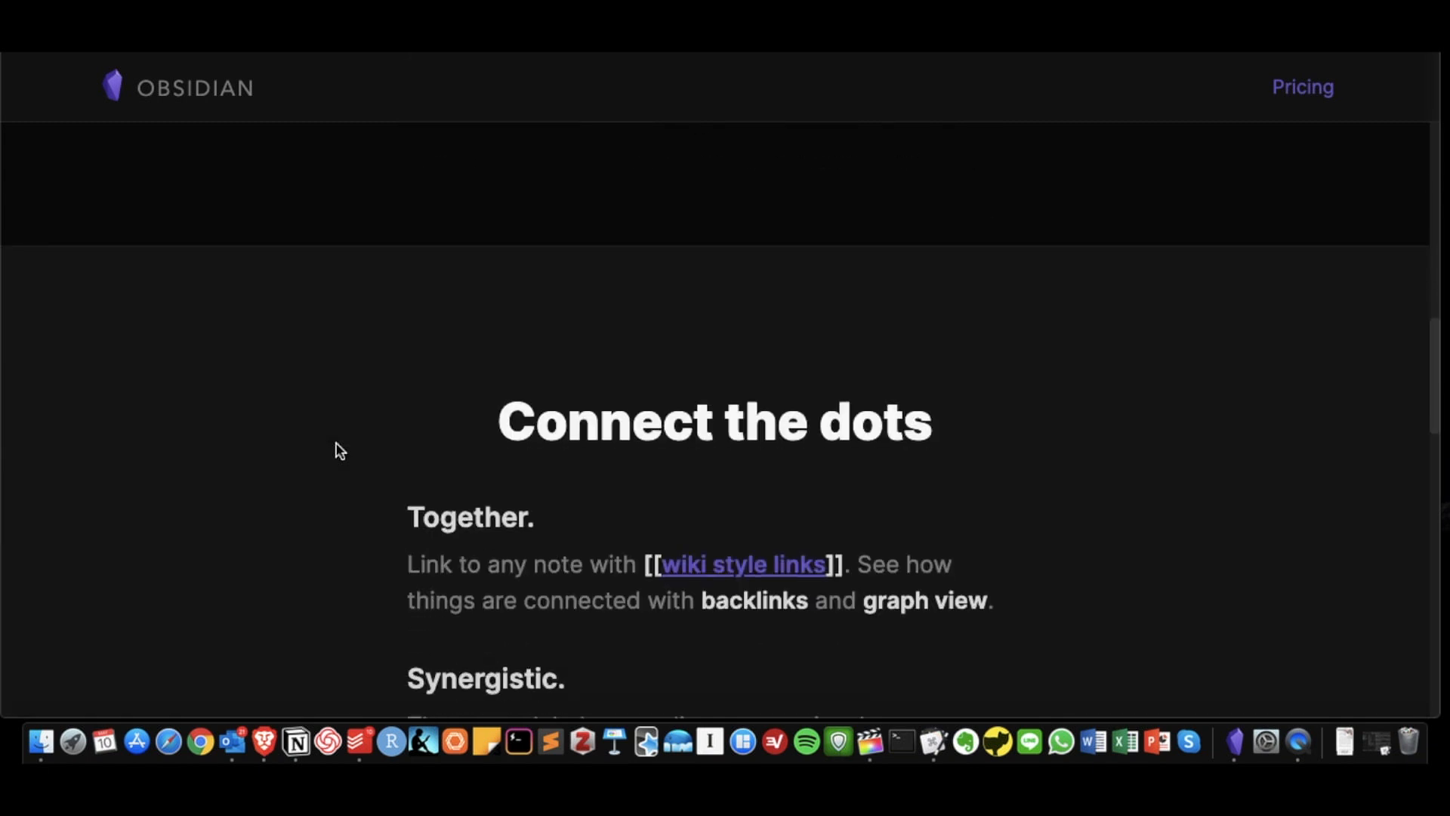
pyautogui.click(1302, 86)
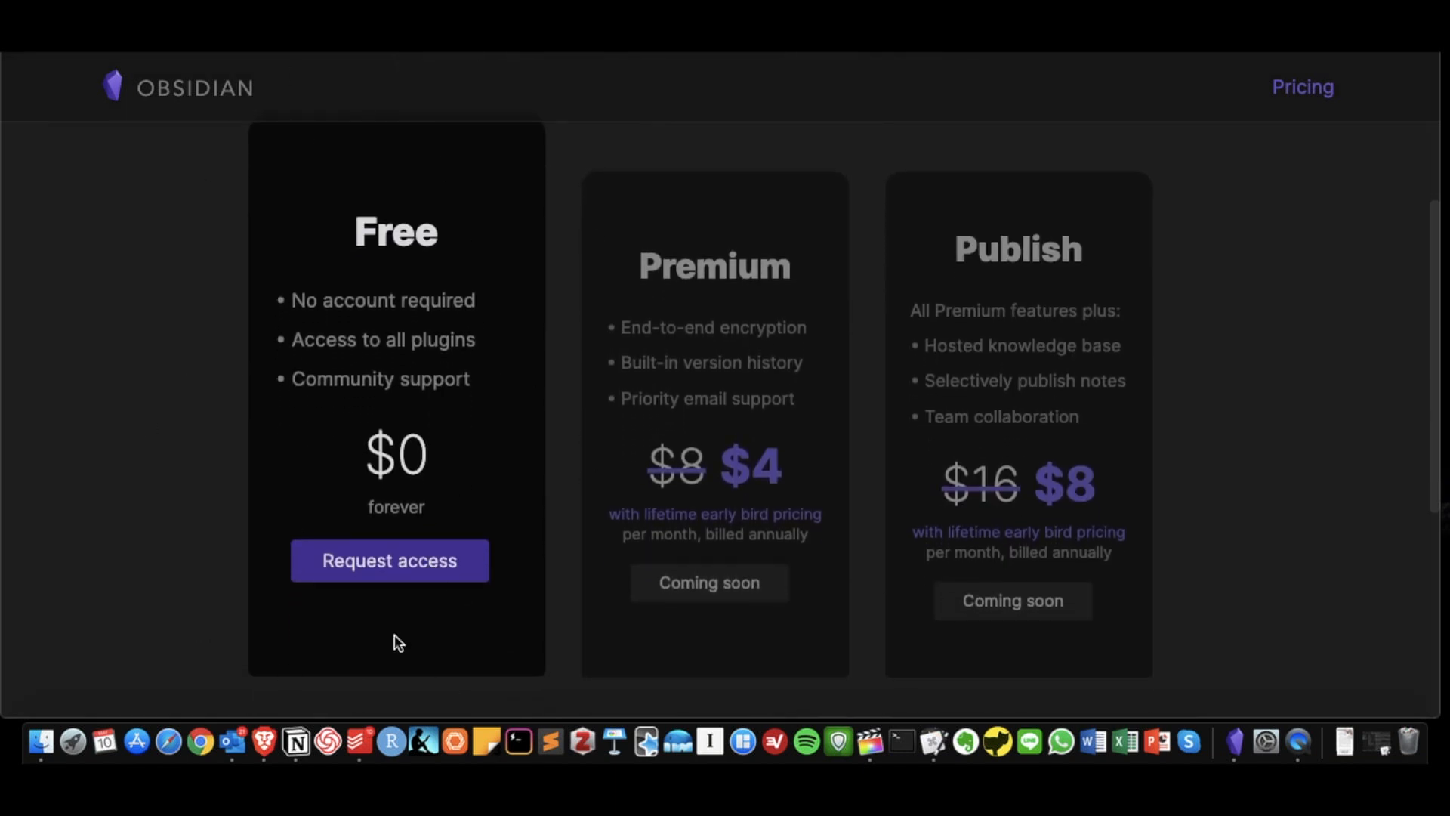
pyautogui.moveTo(121, 590)
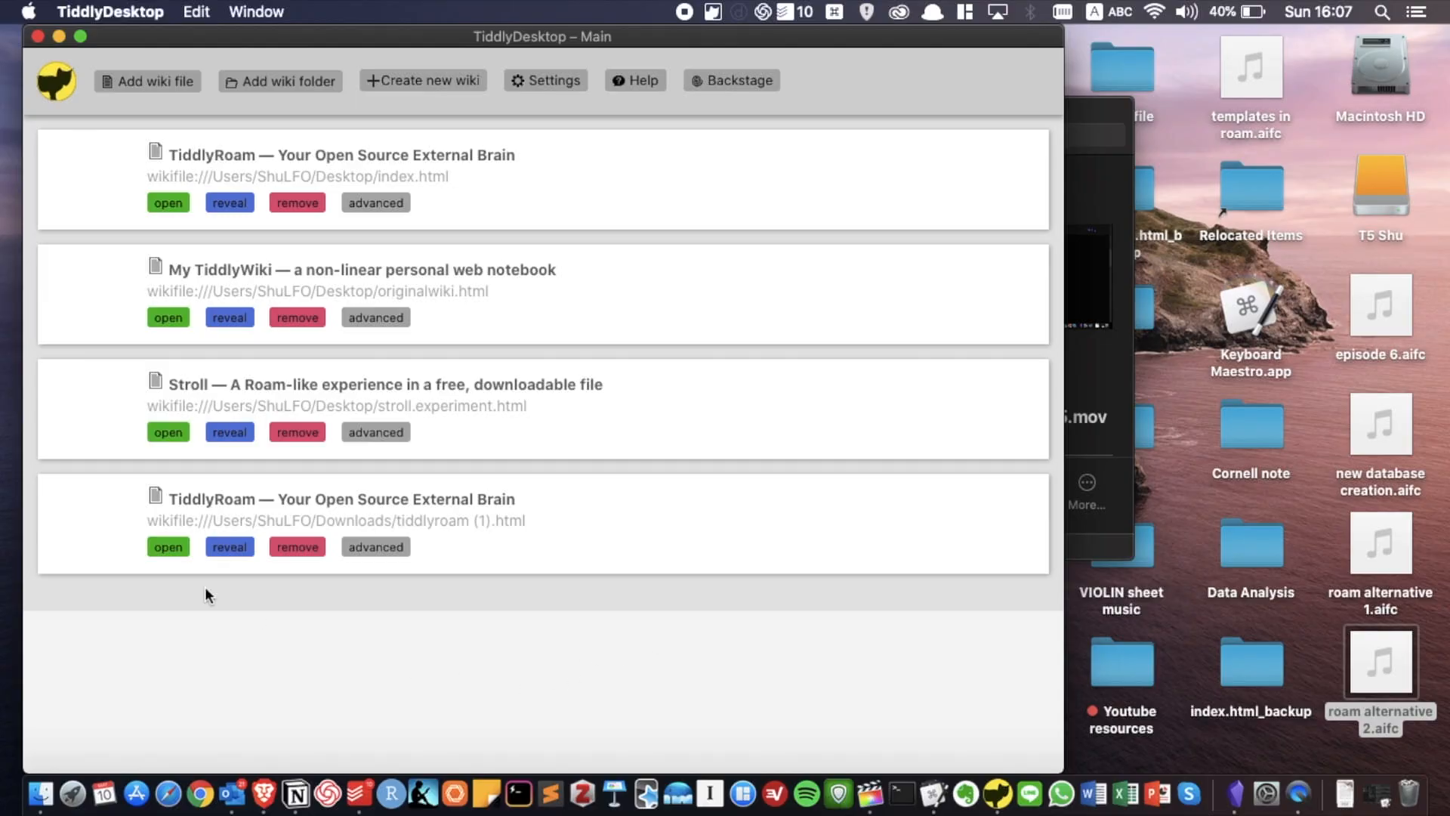
# Open the Stroll wiki and draft a new tiddler reading 'Hi! This is [[Stroll]]'.
pyautogui.click(168, 432)
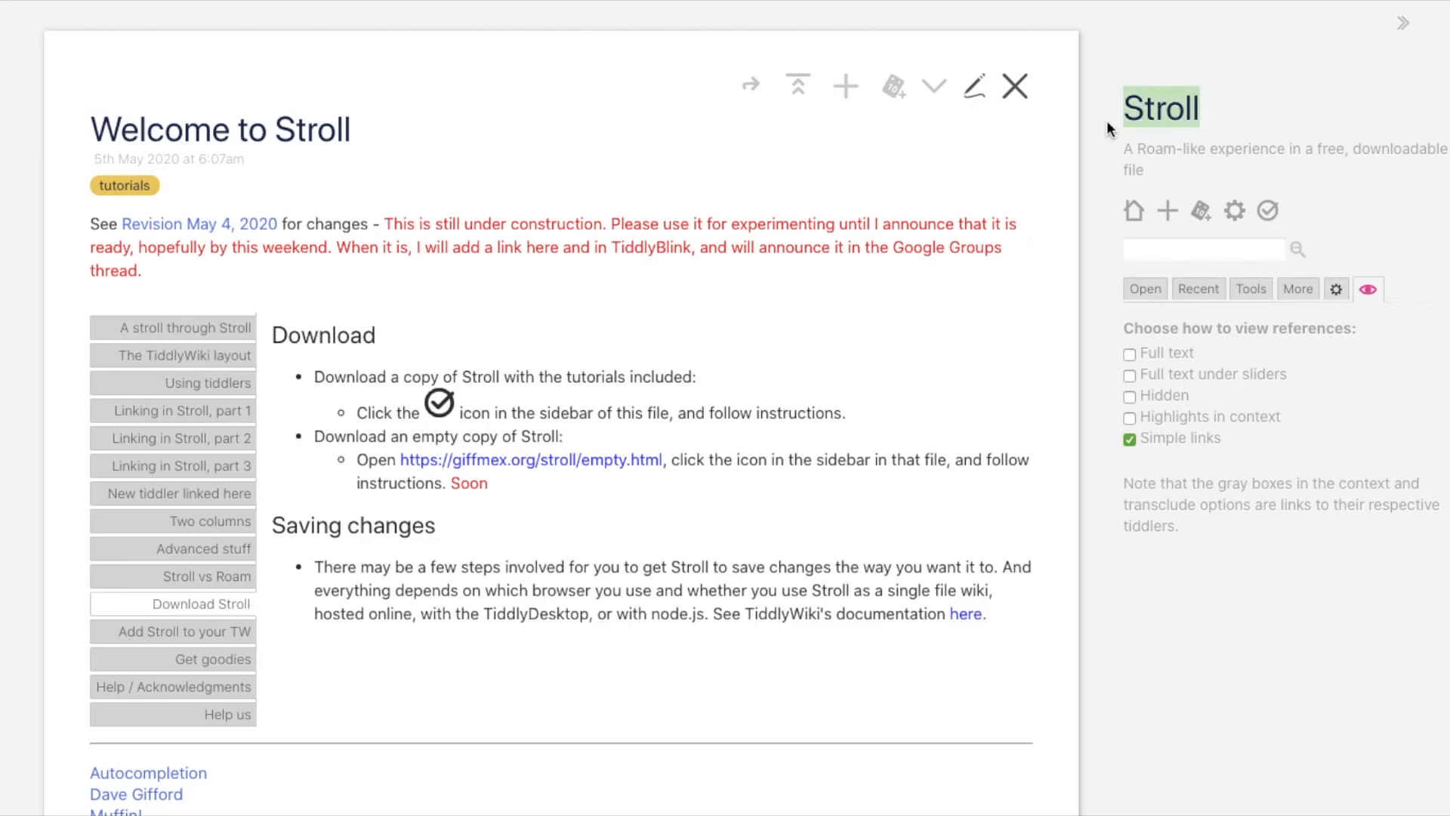
pyautogui.moveTo(1167, 210)
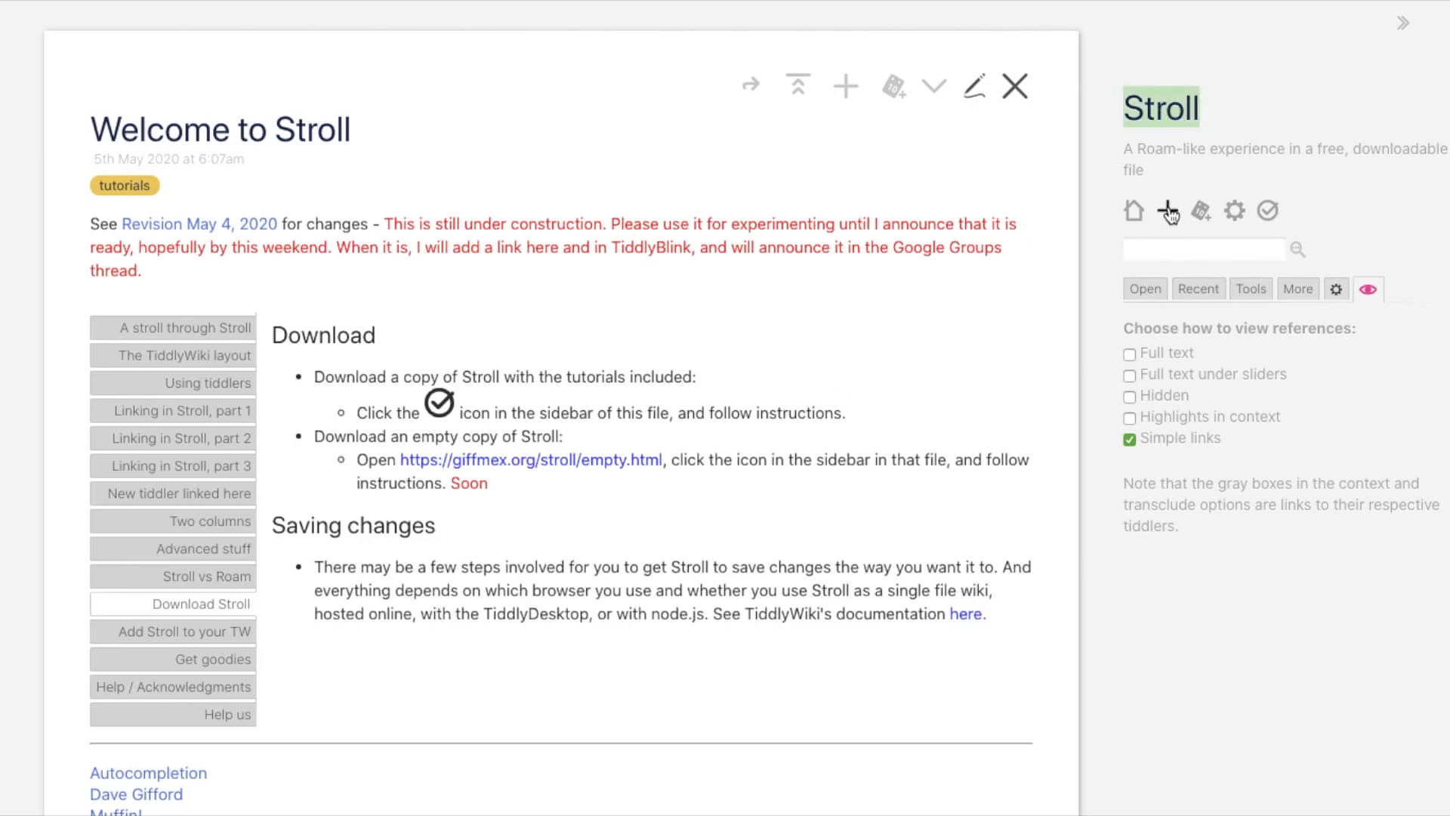
pyautogui.click(1167, 210)
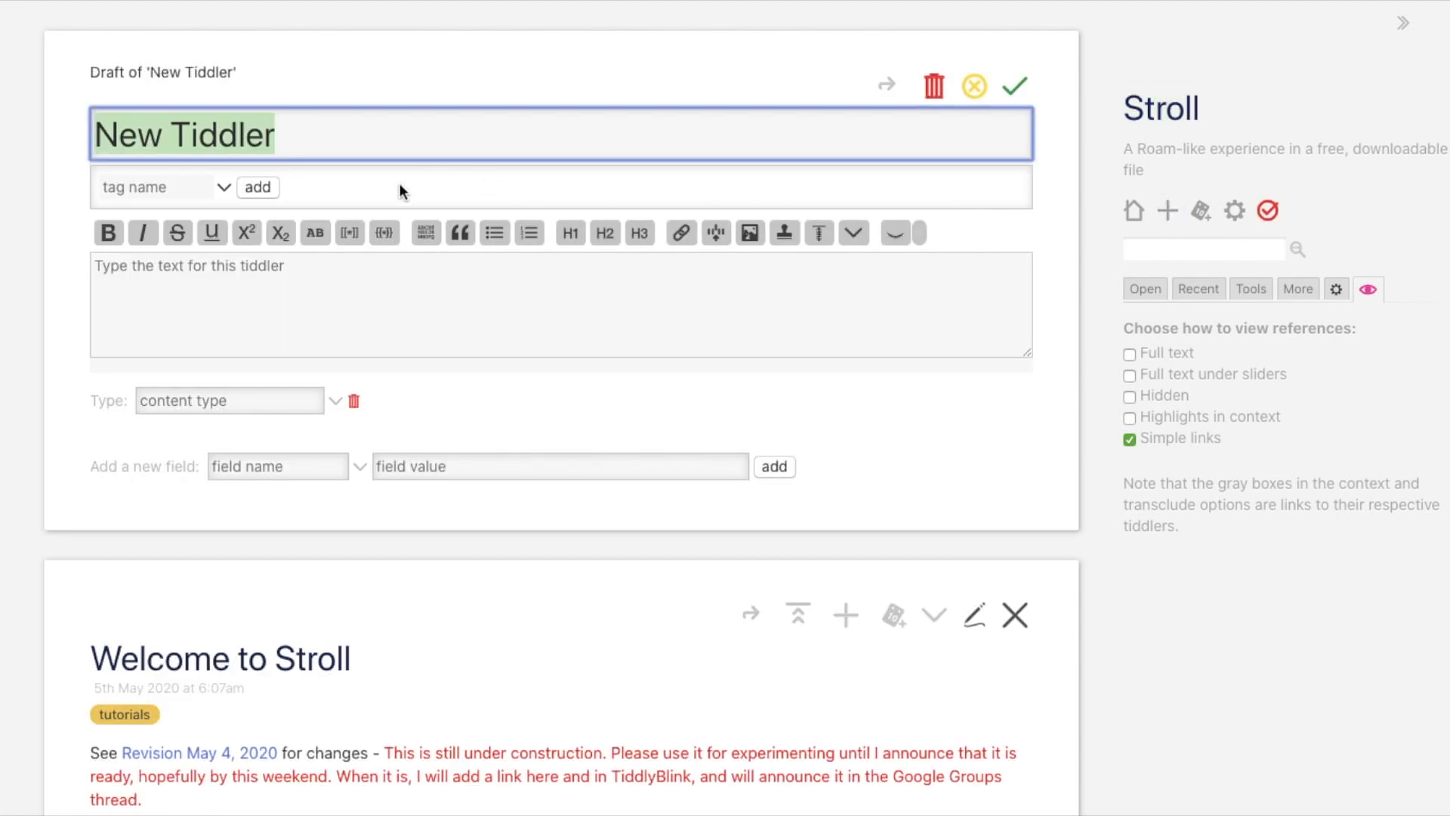
pyautogui.write('Hi! Thi')
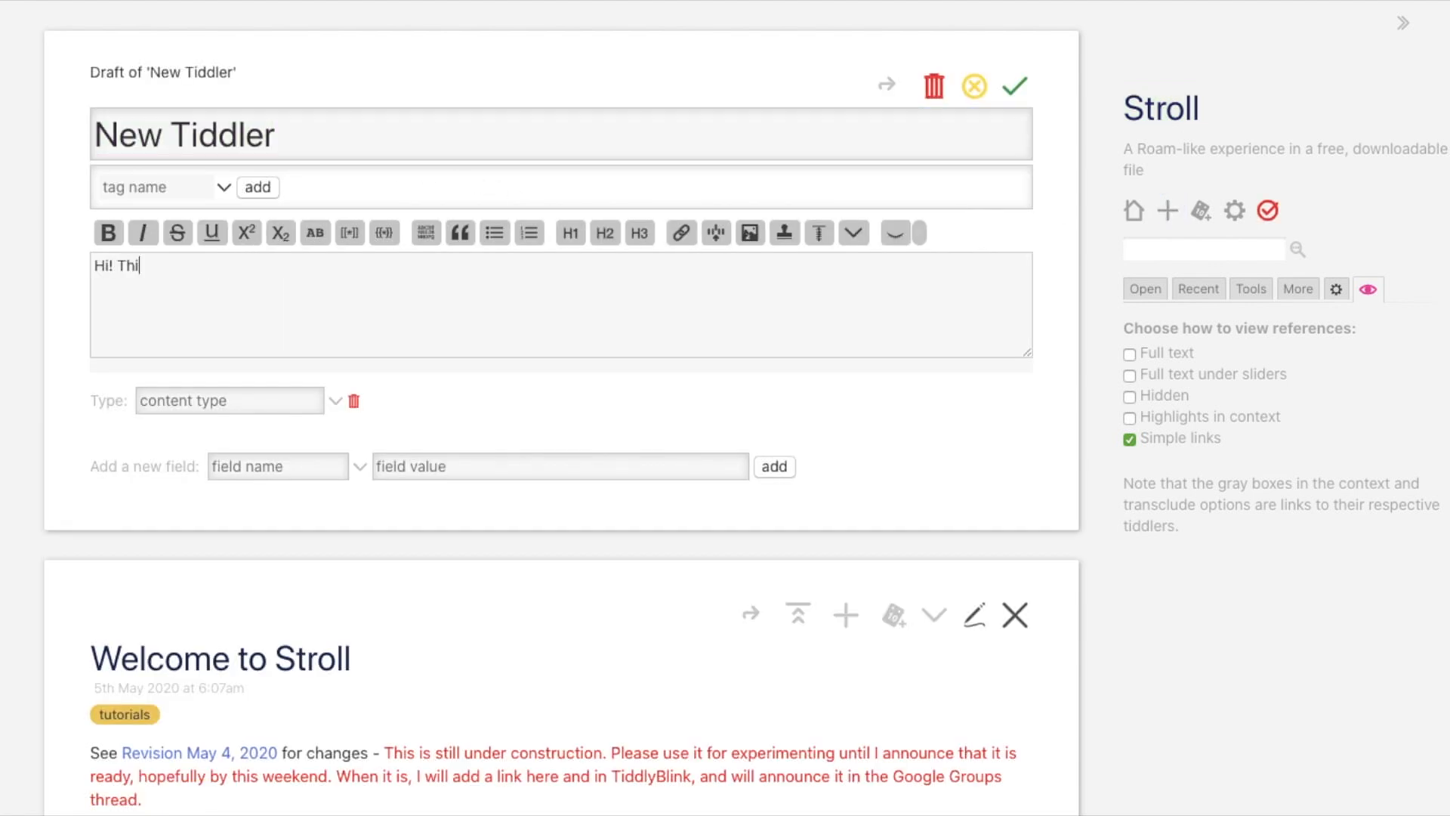
pyautogui.write('s is [[Stroll]]')
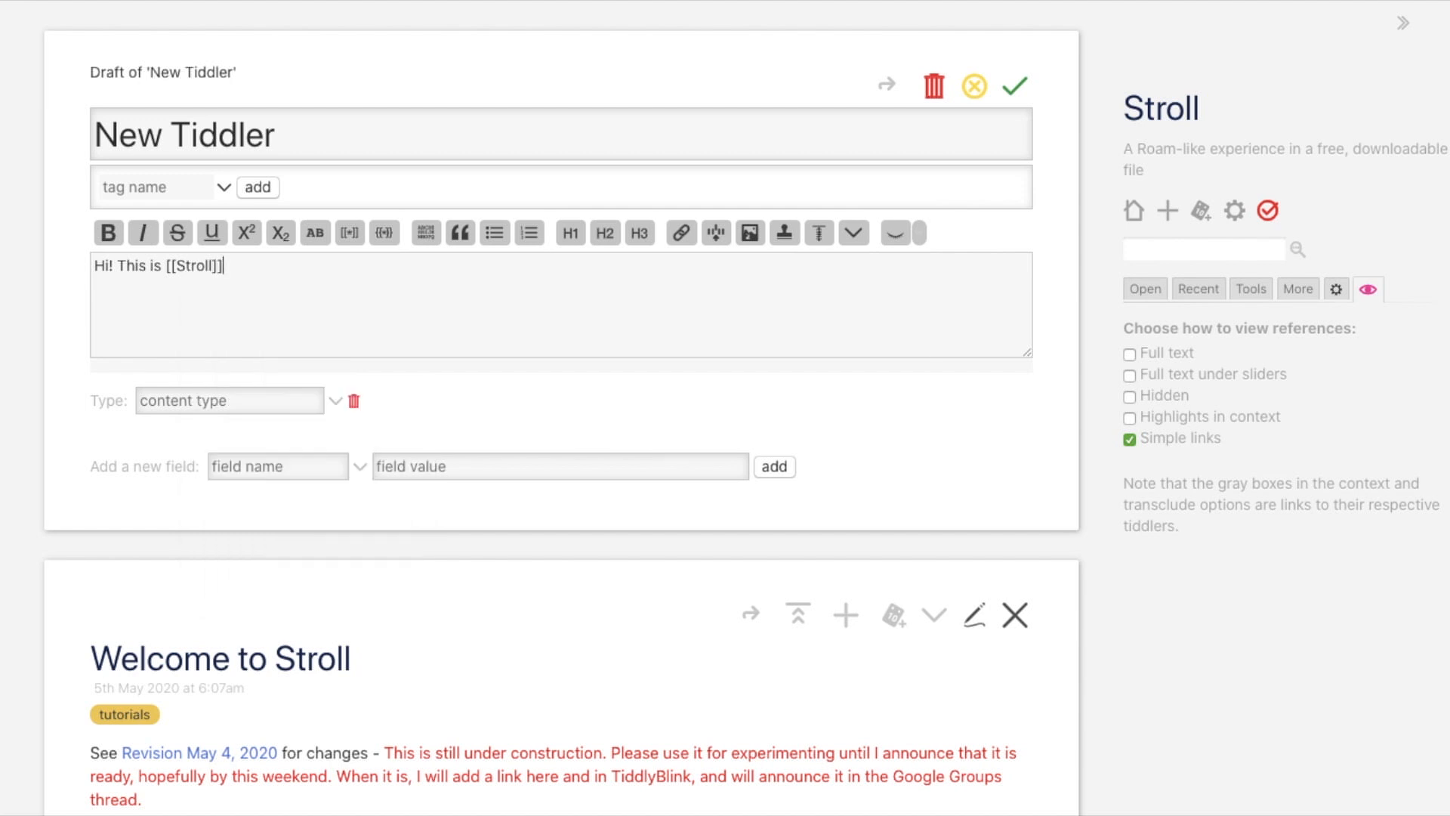
# Save the tiddler, set Stroll's text to 'Second alternative for [[Roam]]', and open Revision May 4, 2020.
pyautogui.click(1015, 86)
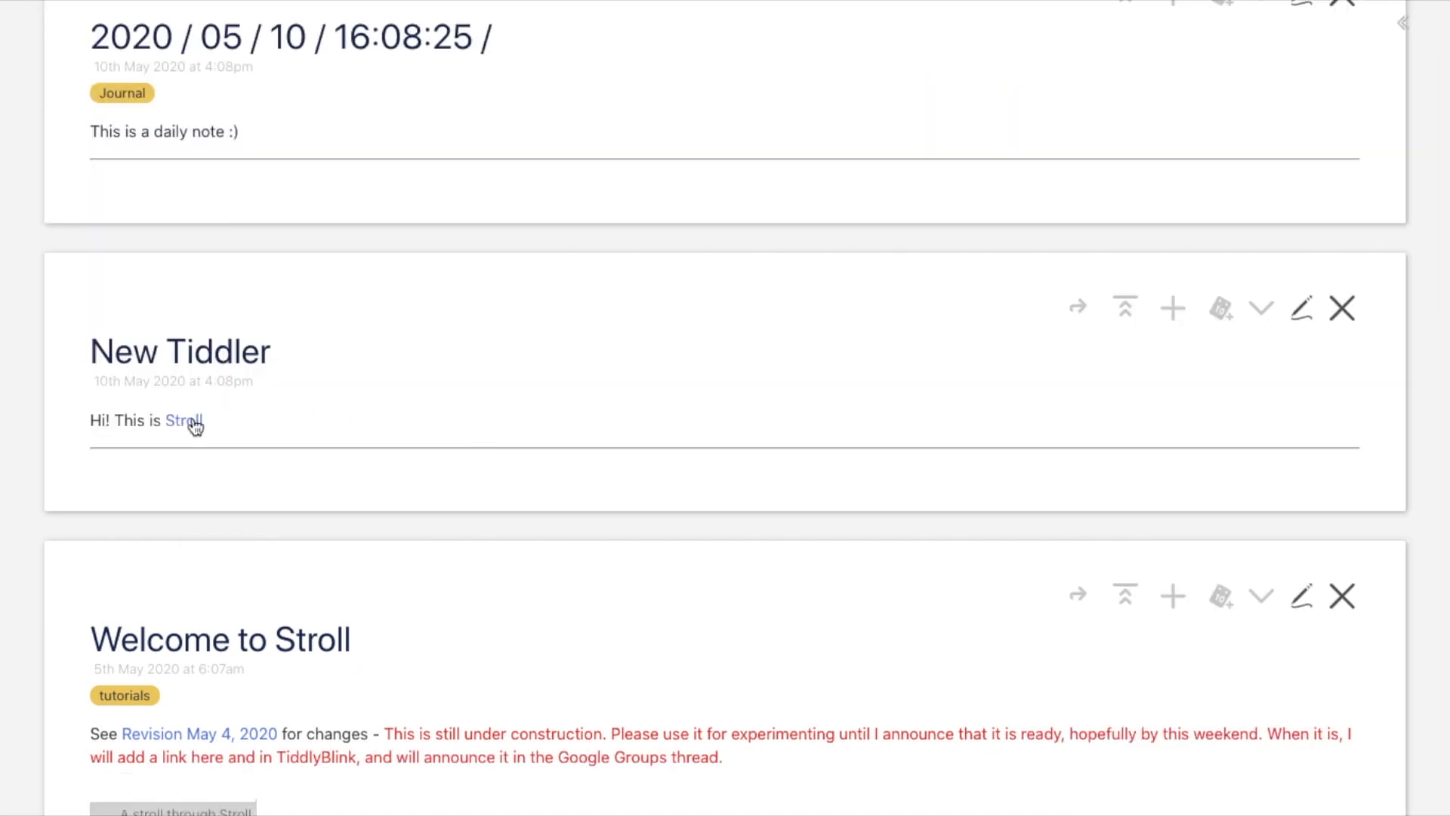
pyautogui.click(182, 421)
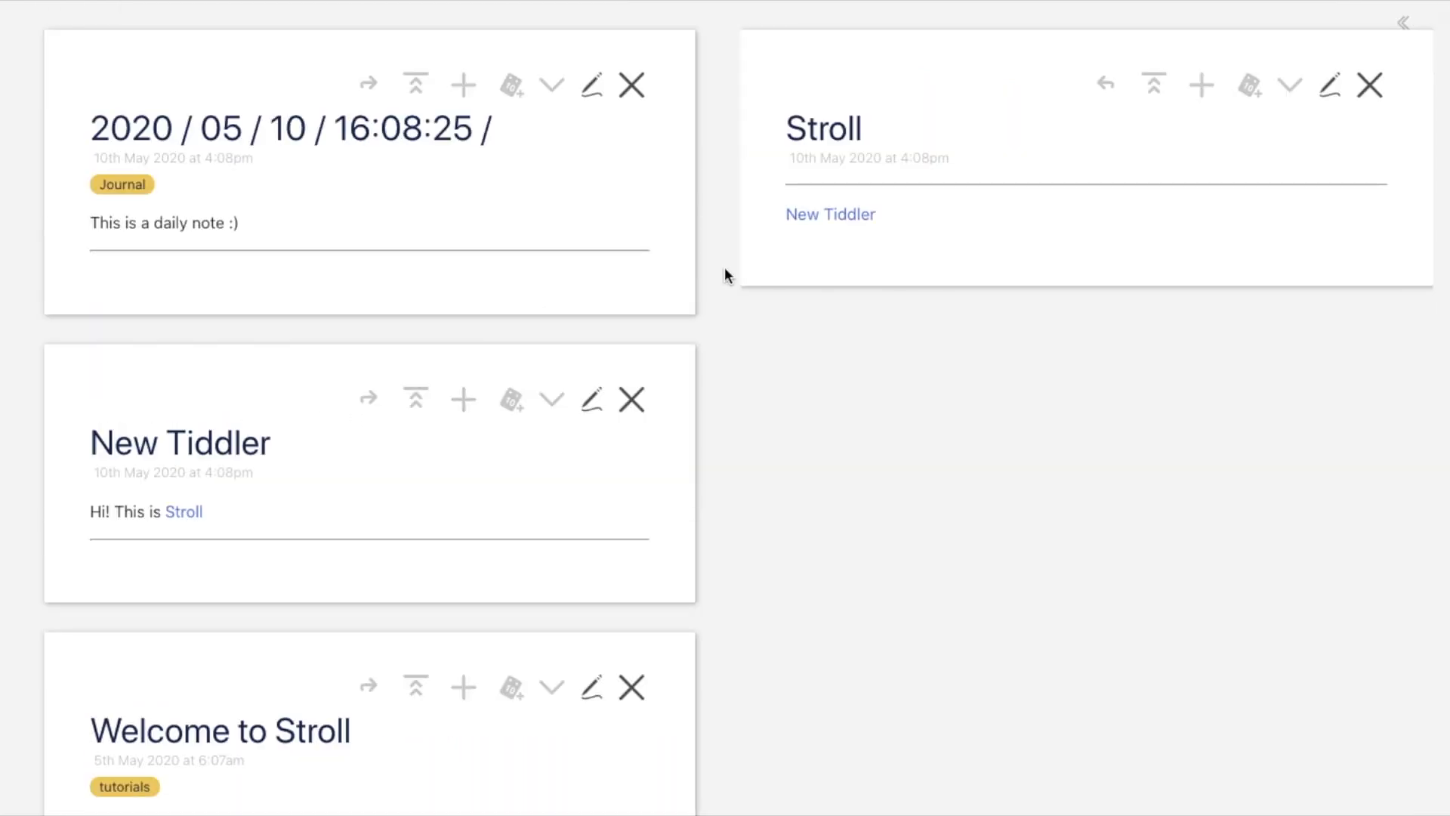
pyautogui.click(1329, 84)
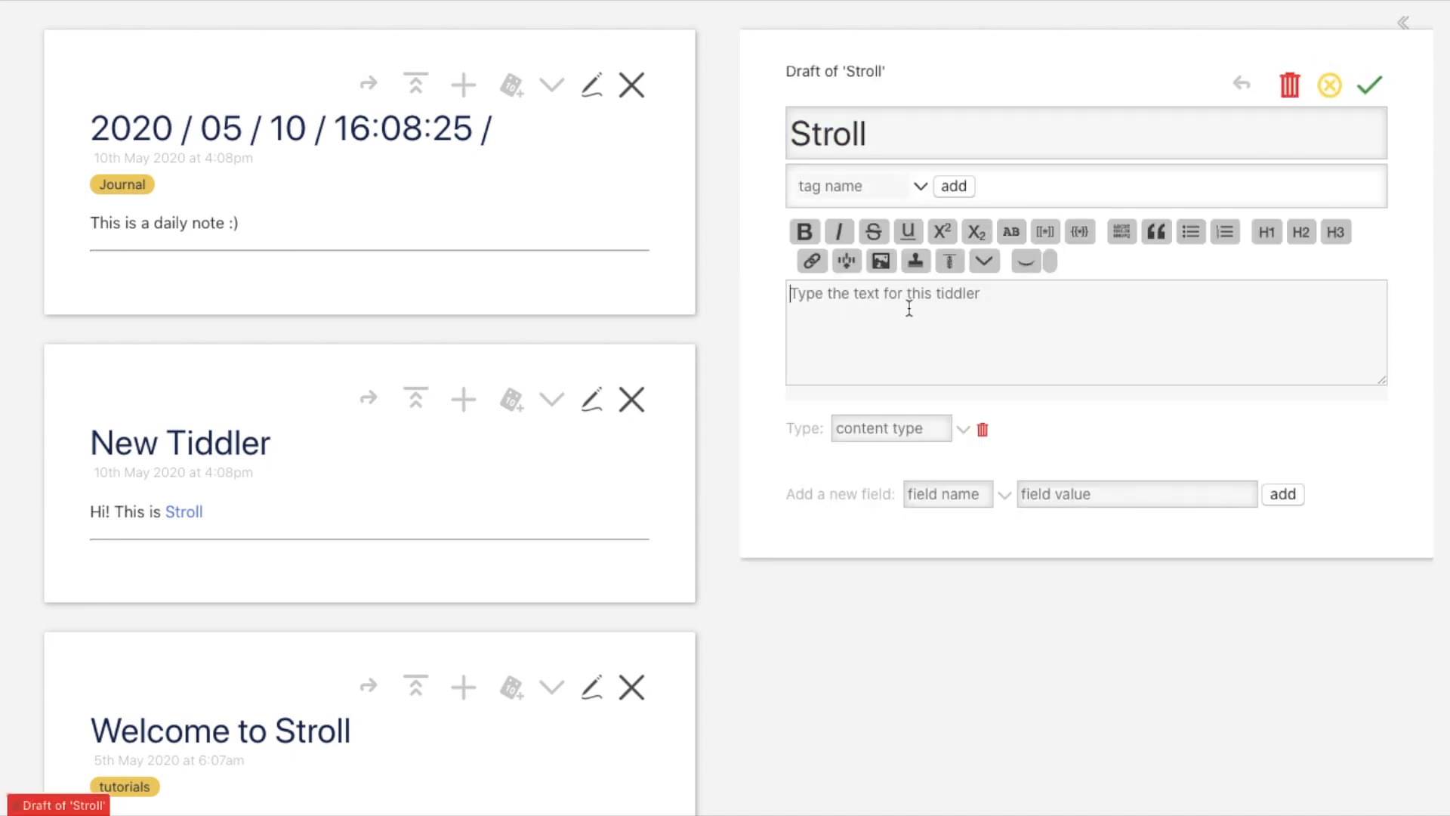
pyautogui.write('Second alterna')
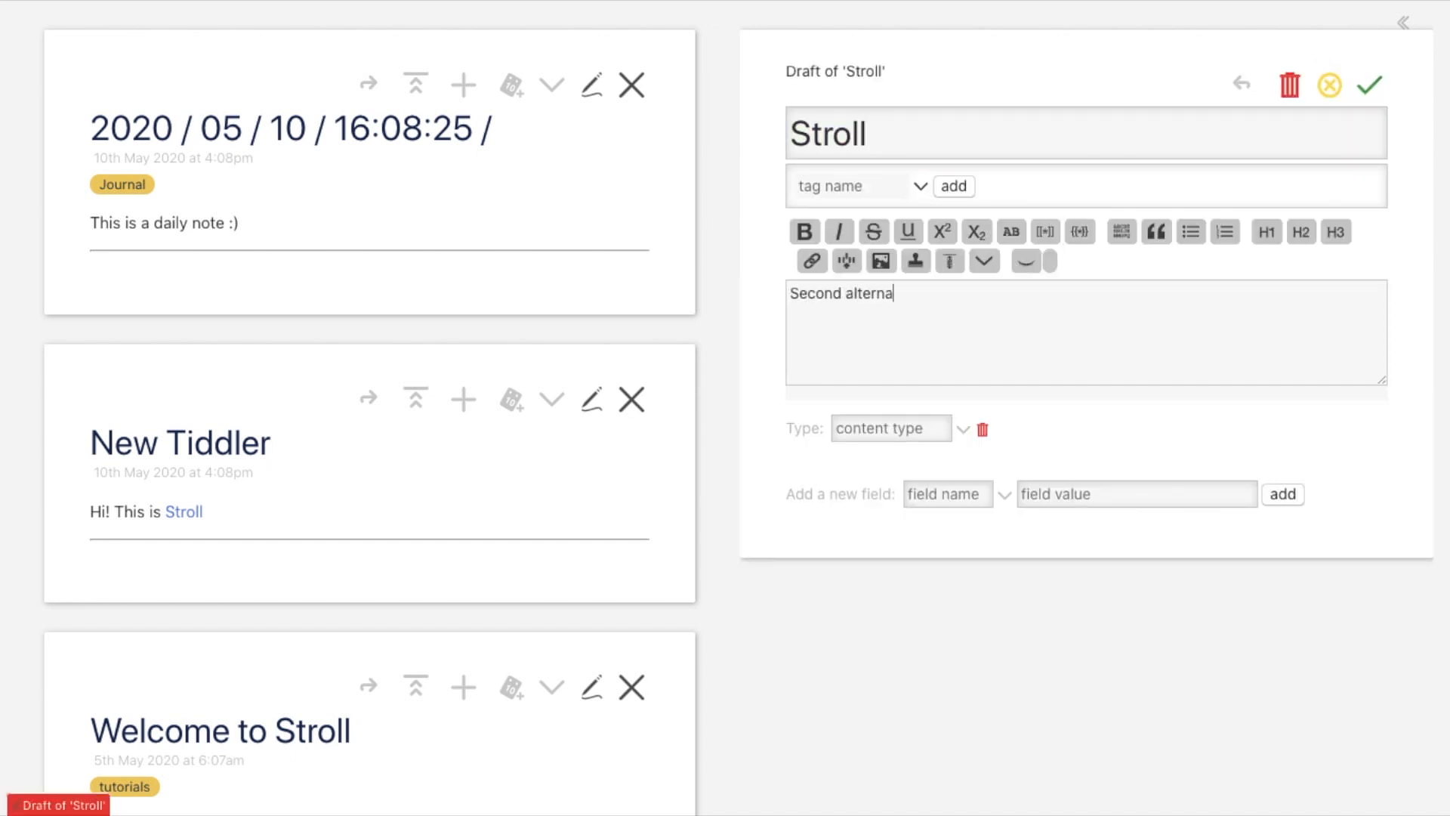
pyautogui.write('tive for [[Roam]]')
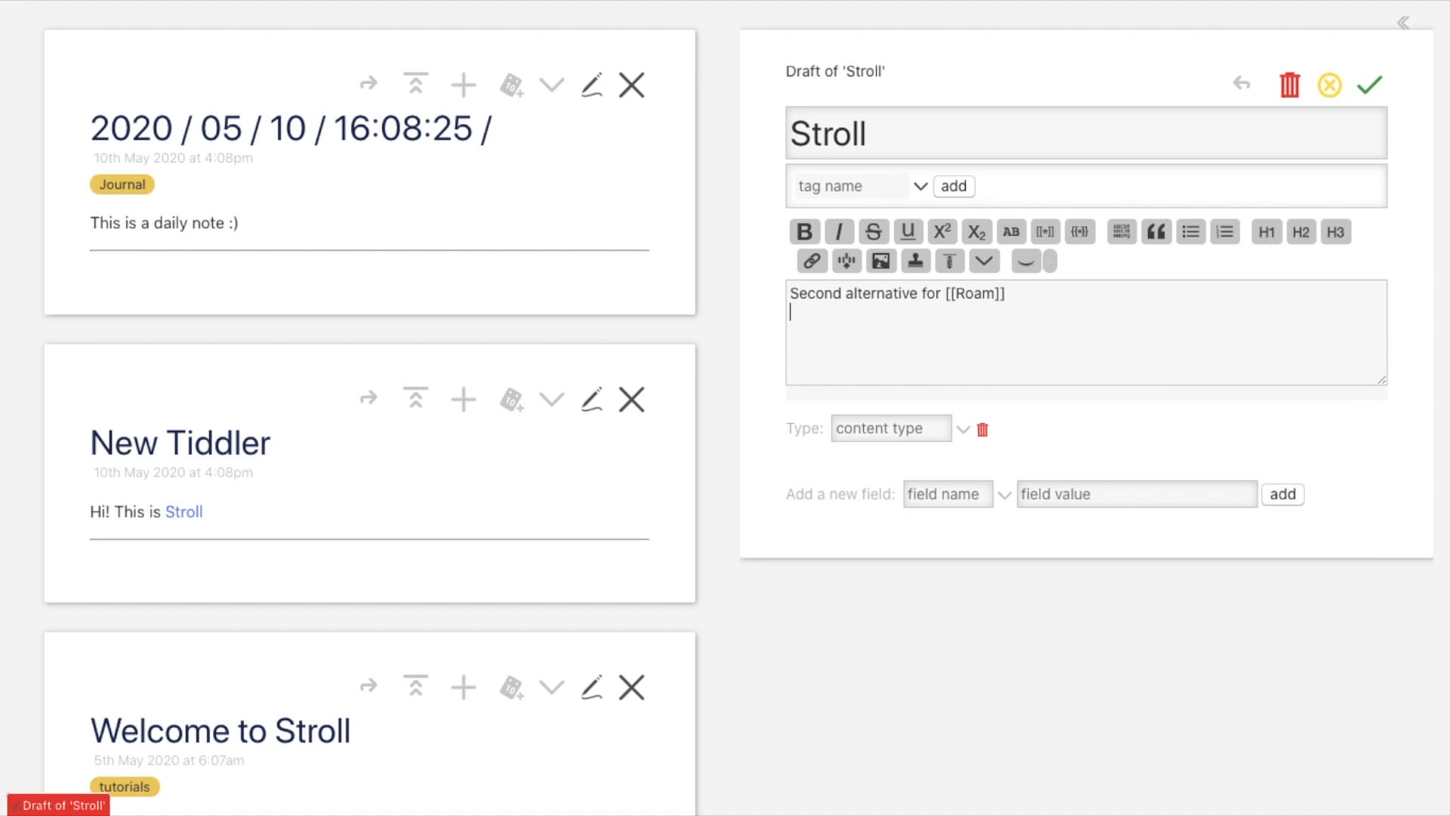
pyautogui.click(1372, 84)
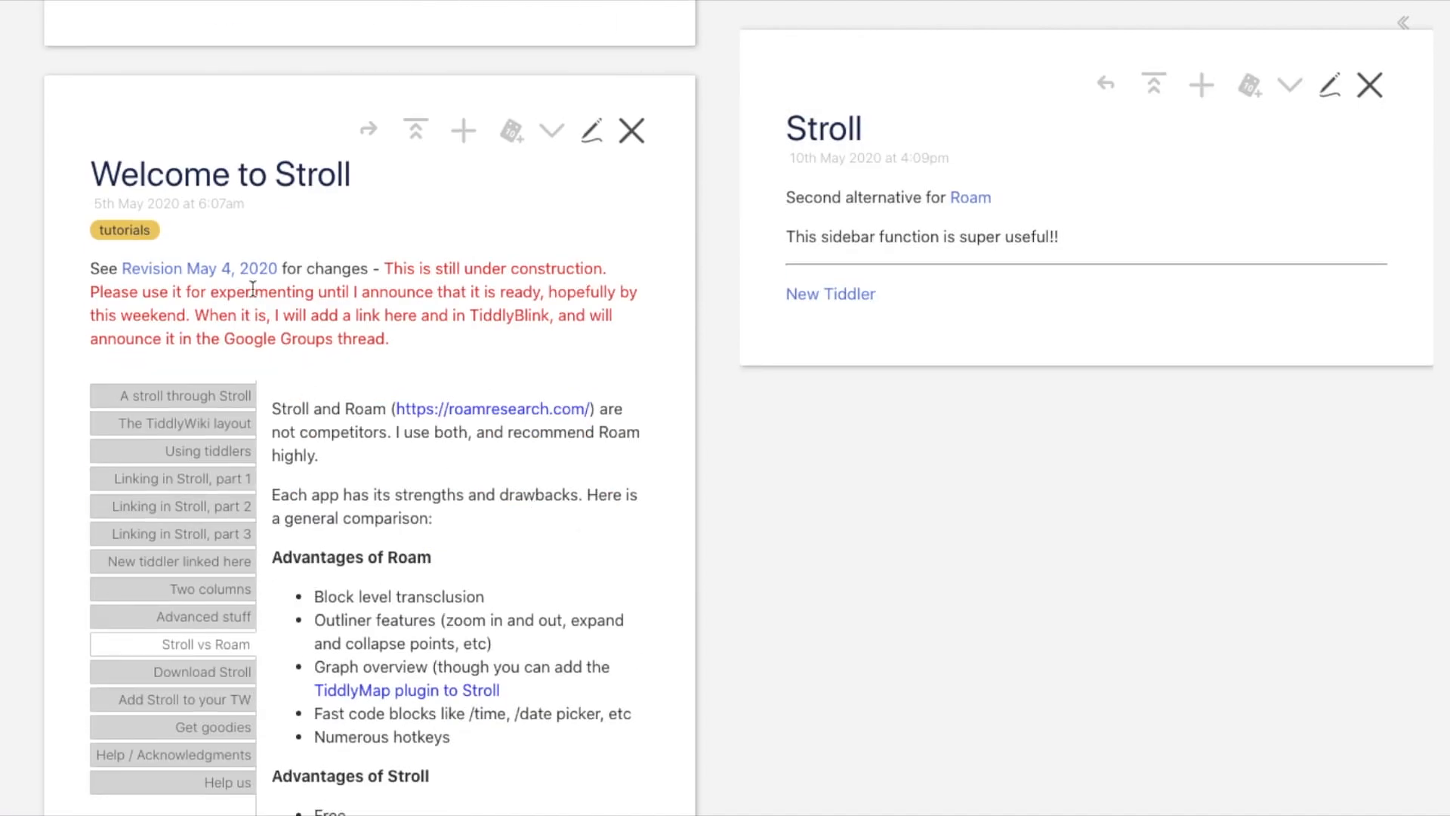
pyautogui.click(198, 269)
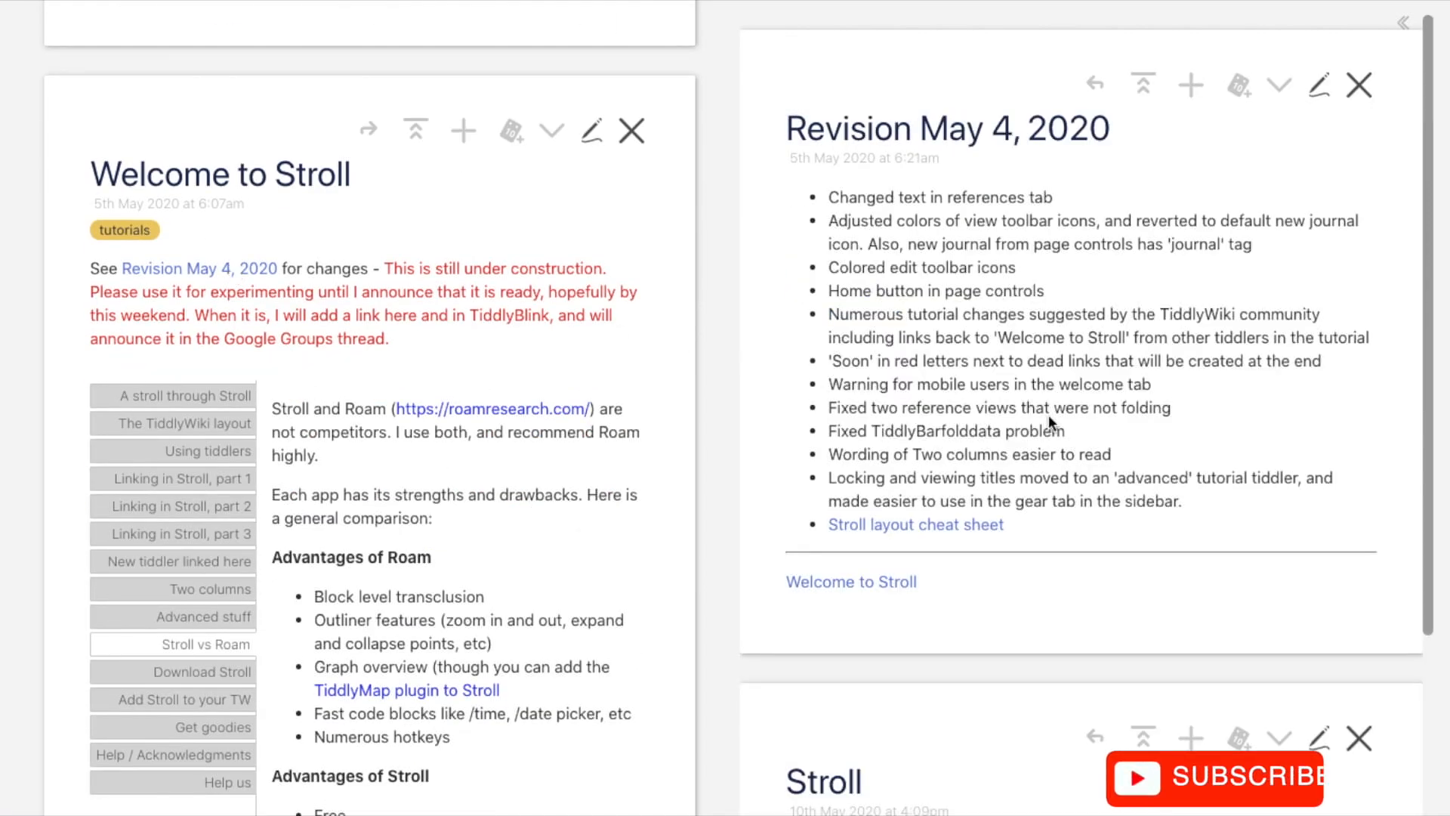
pyautogui.scroll(-3)
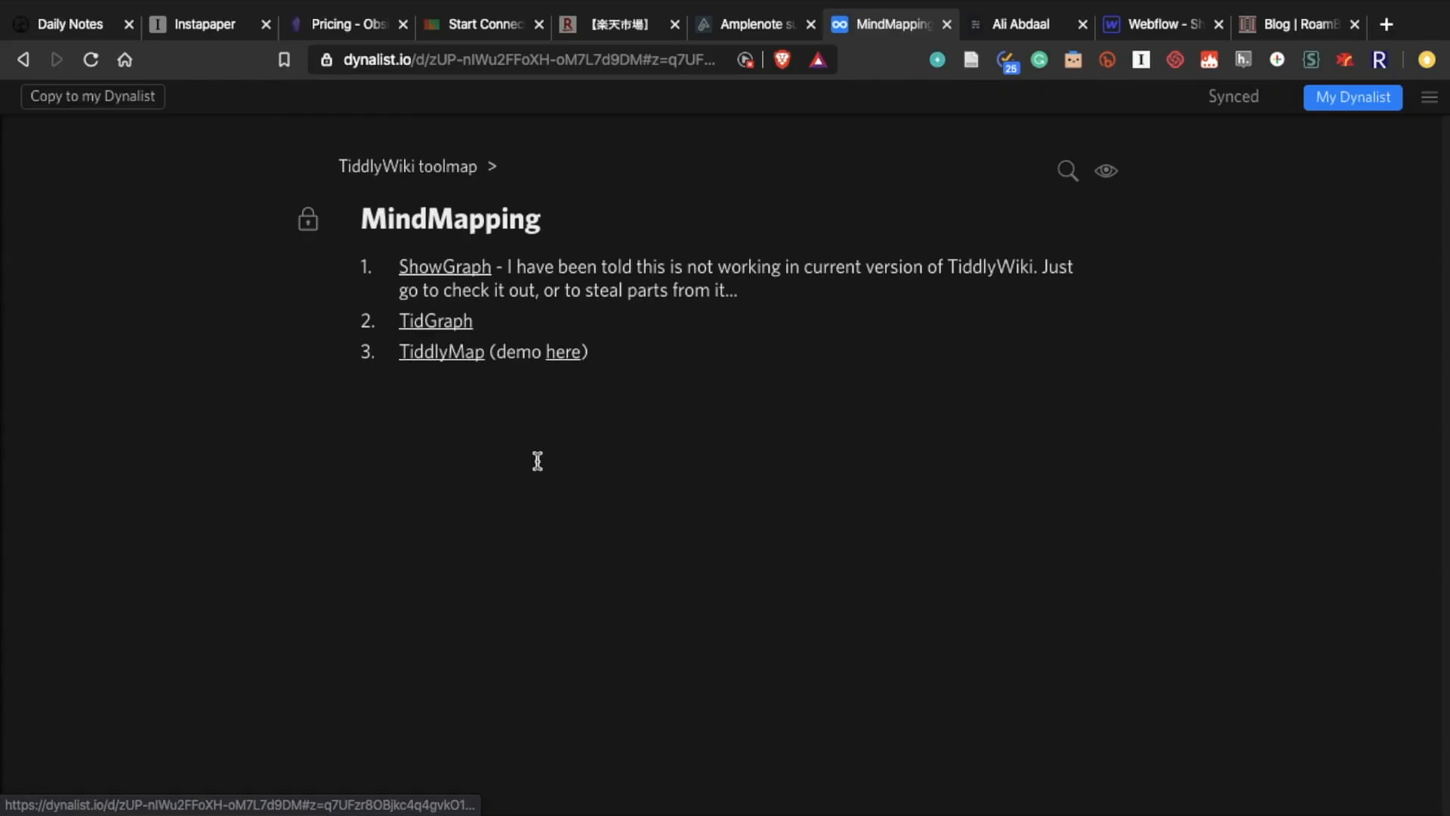
pyautogui.moveTo(371, 367)
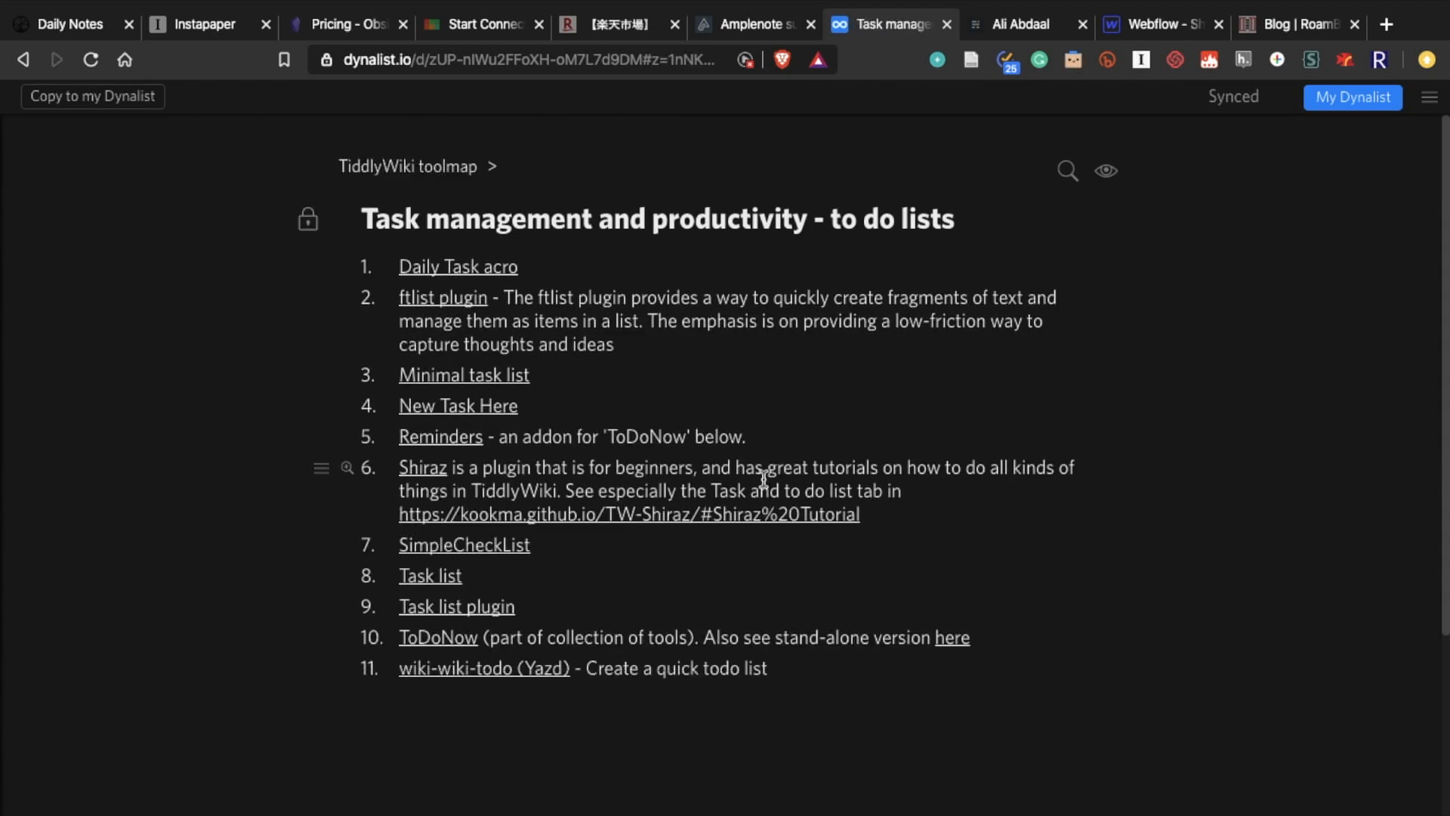
pyautogui.moveTo(363, 86)
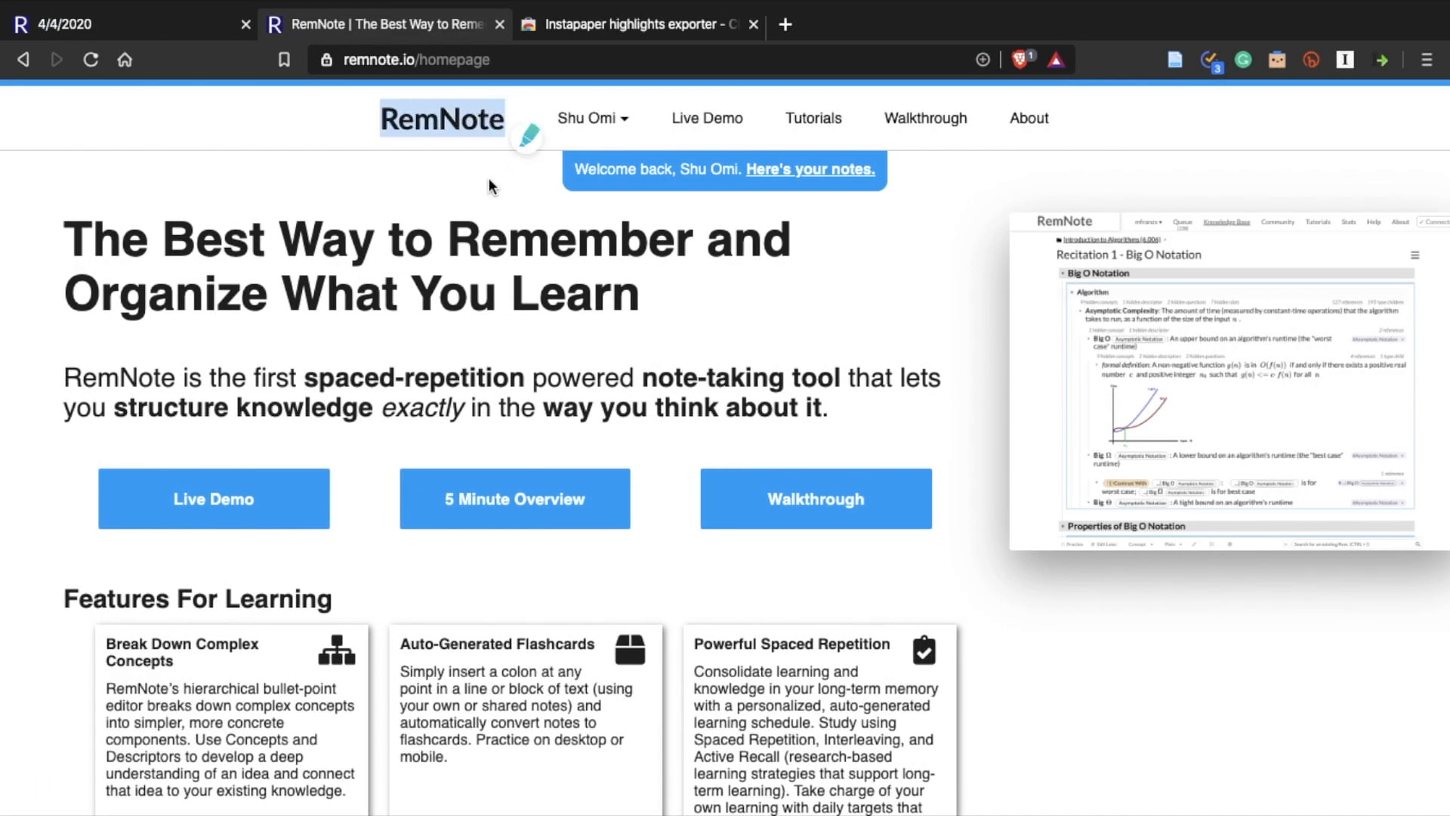
pyautogui.moveTo(467, 232)
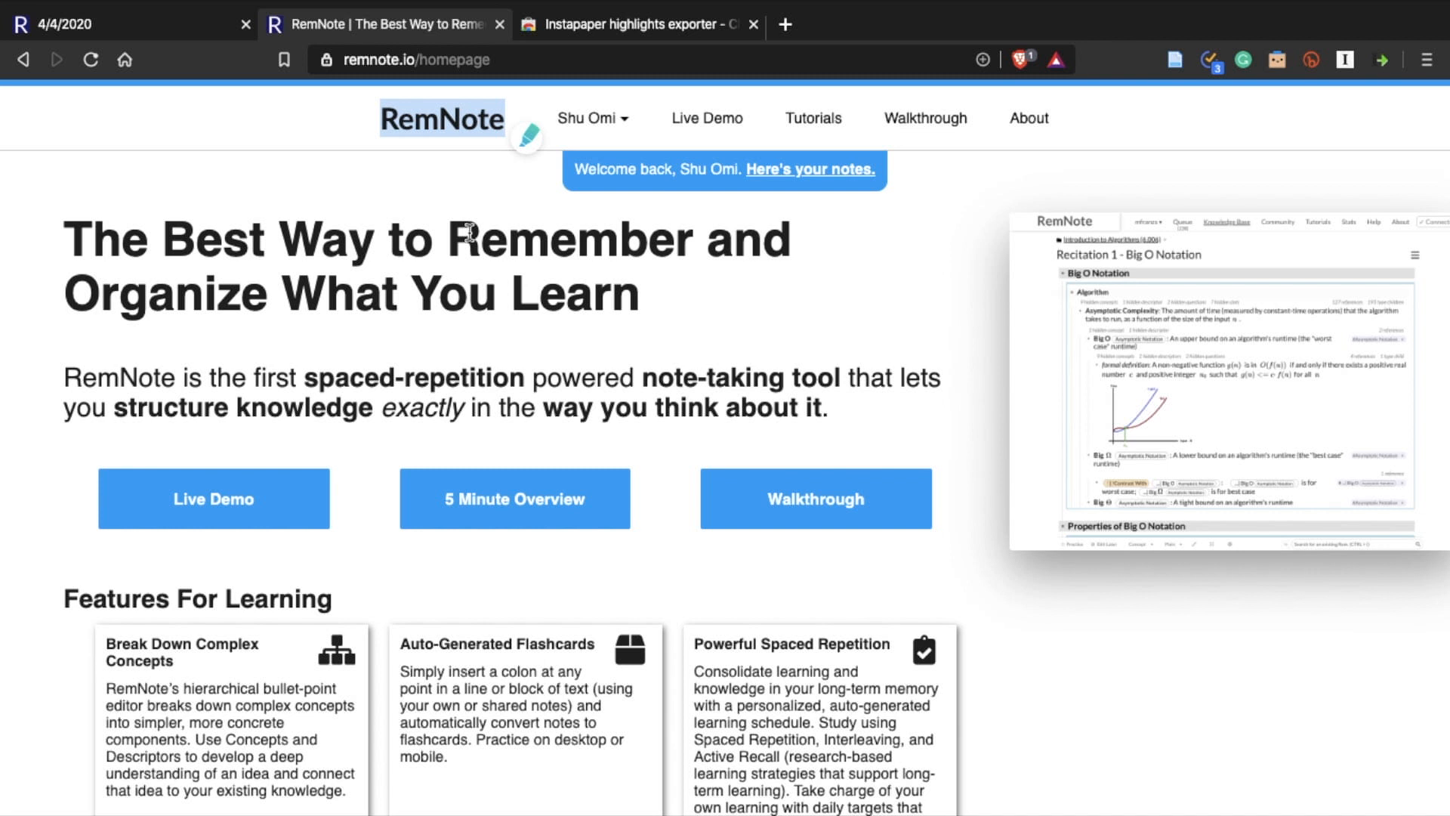
# Open RemNote's 5 Minute Overview and scroll through the docs.
pyautogui.click(514, 498)
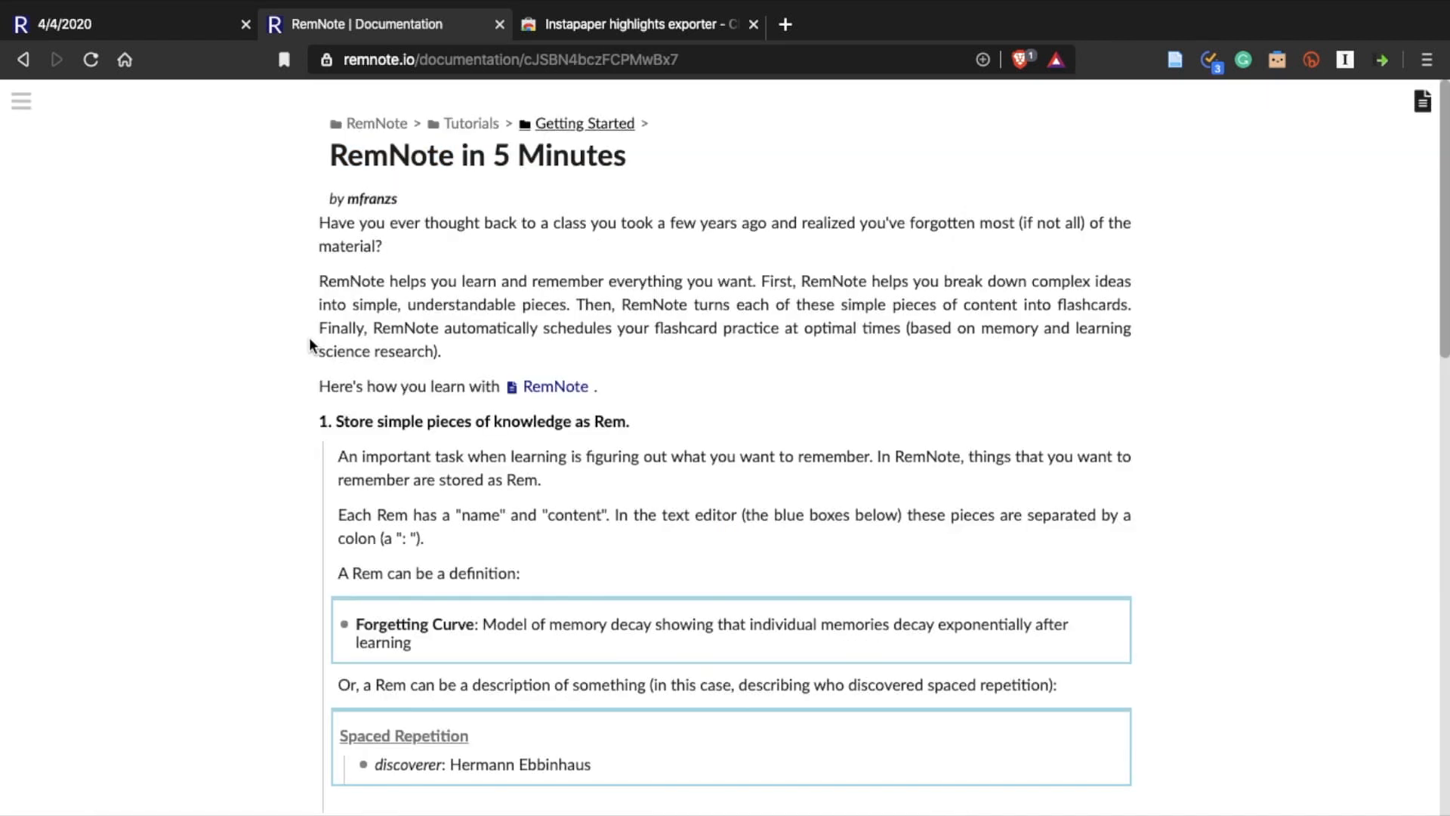
pyautogui.scroll(-3)
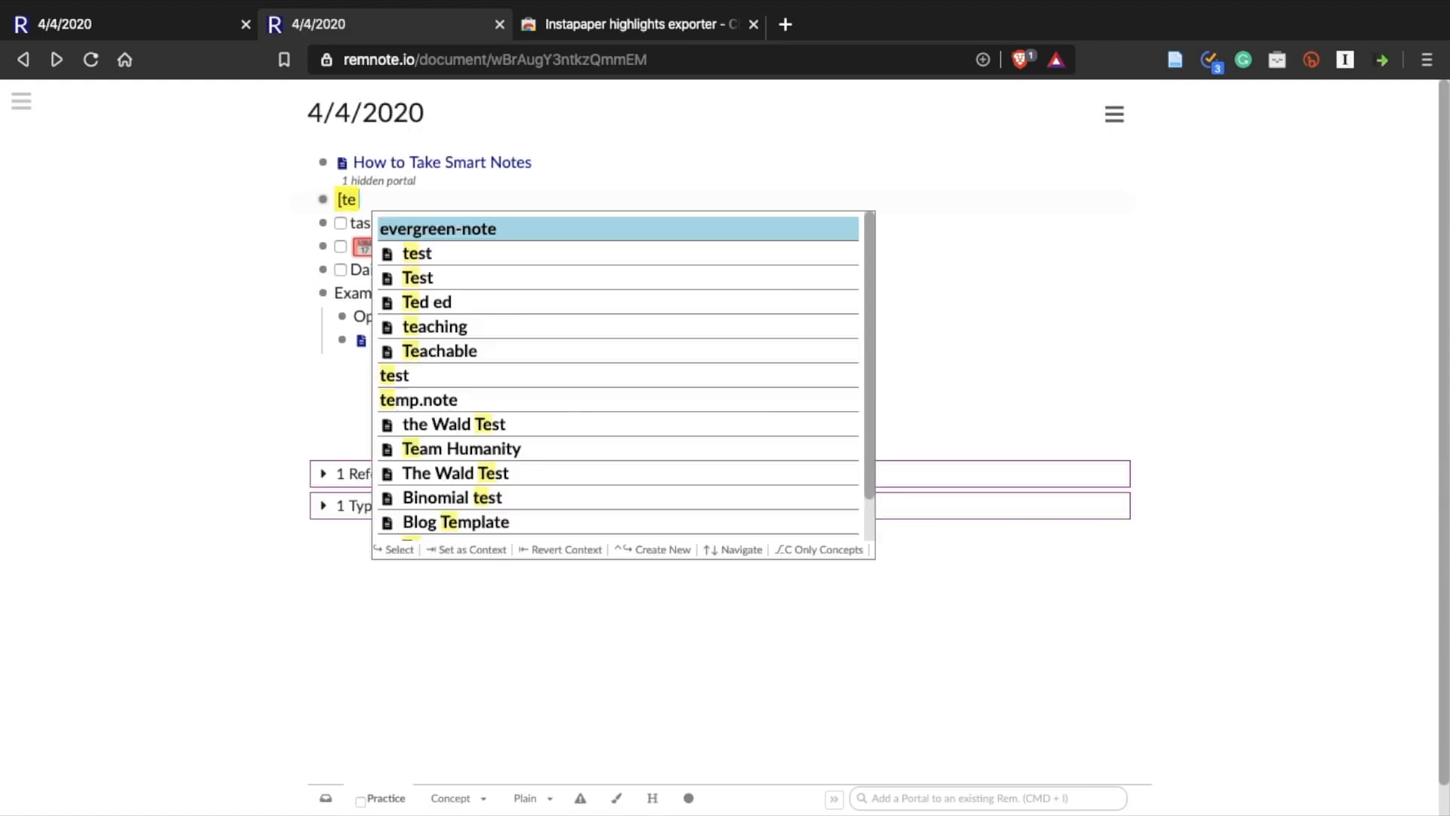
# Insert a reference to the 'test' note from the autocomplete list.
pyautogui.click(416, 252)
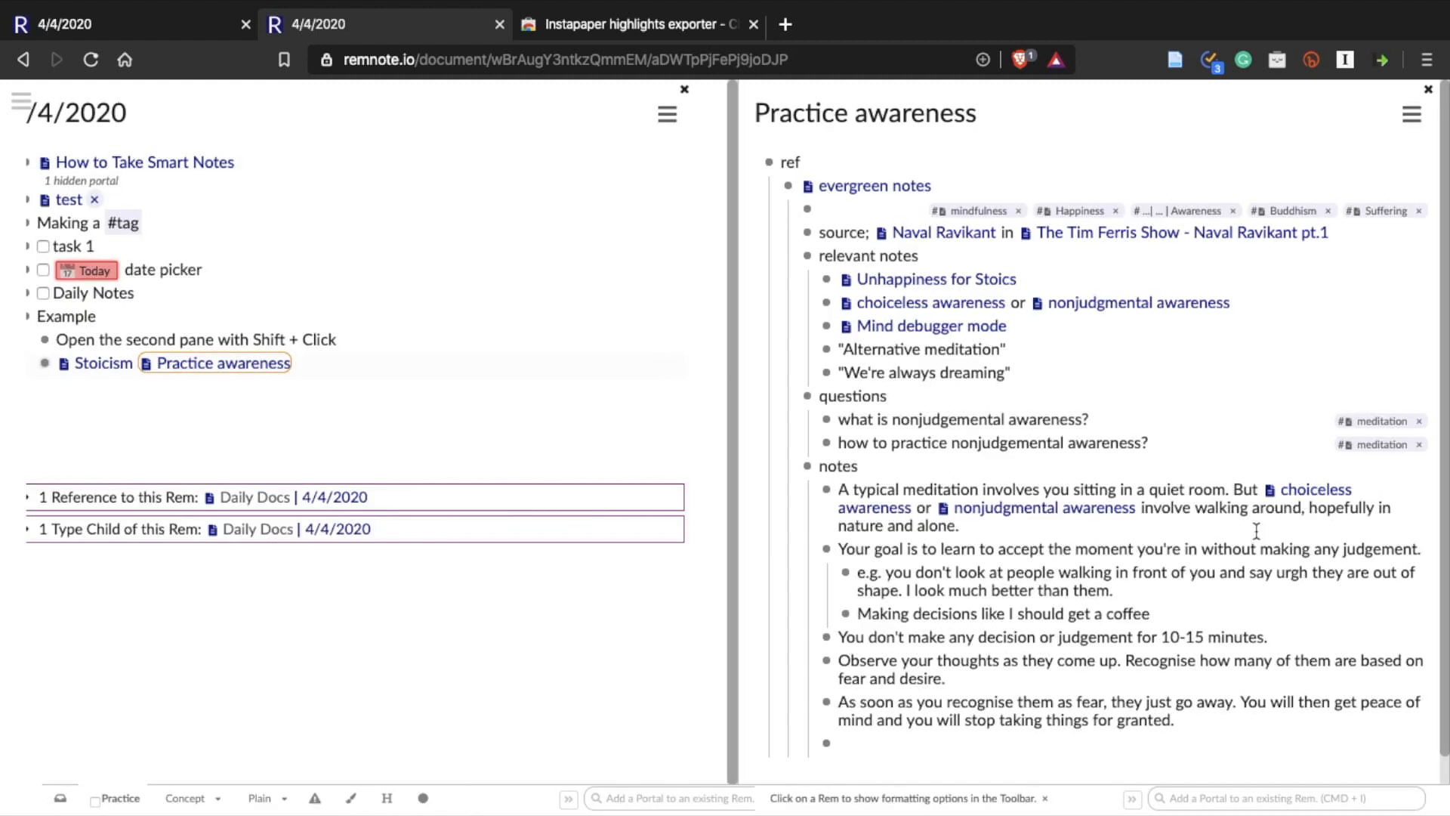
pyautogui.moveTo(1159, 437)
pyautogui.write('My new mo')
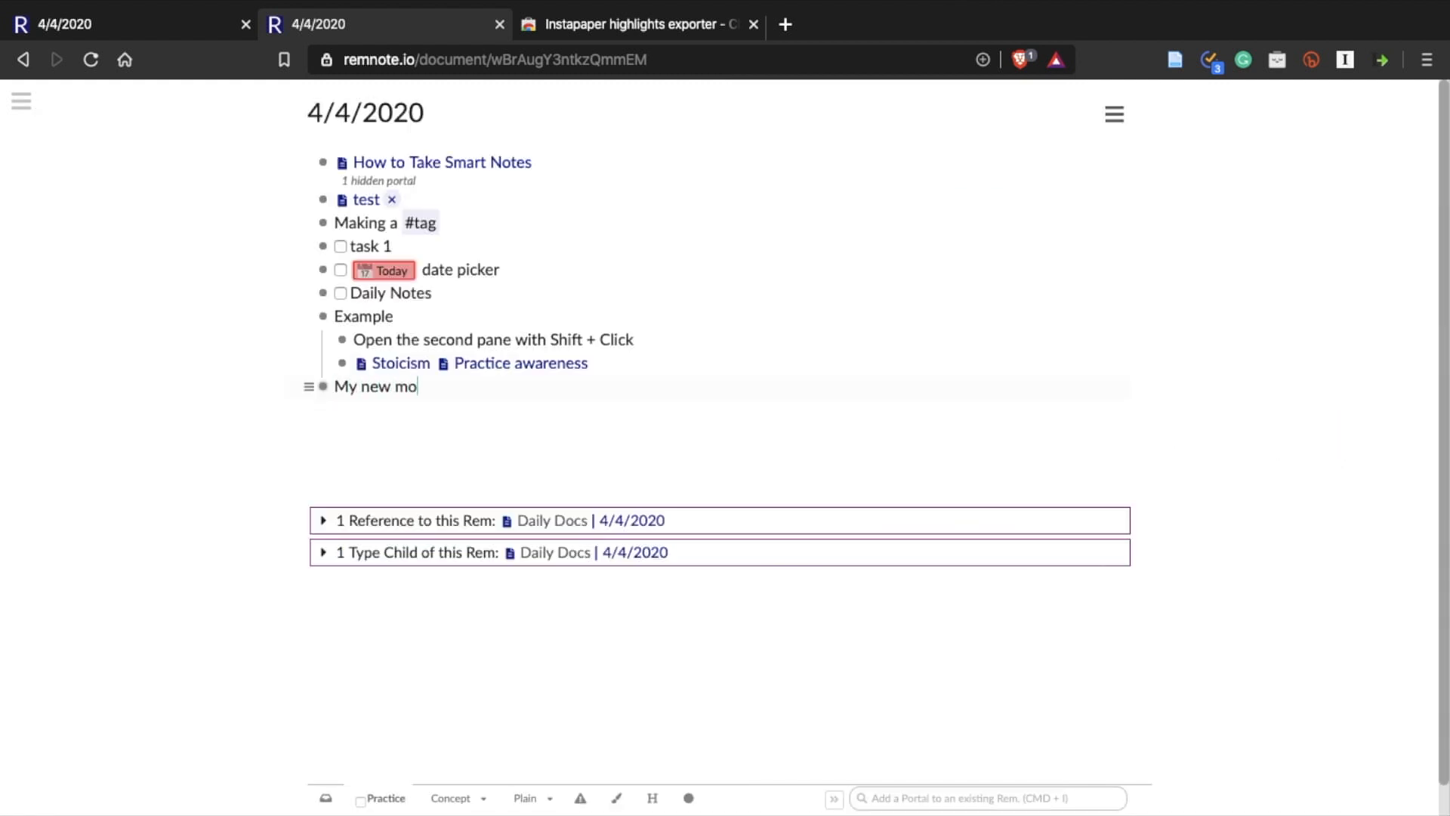
# Type 'My new mobile number: 070-xxxx-' to create a flashcard.
pyautogui.write('bile number')
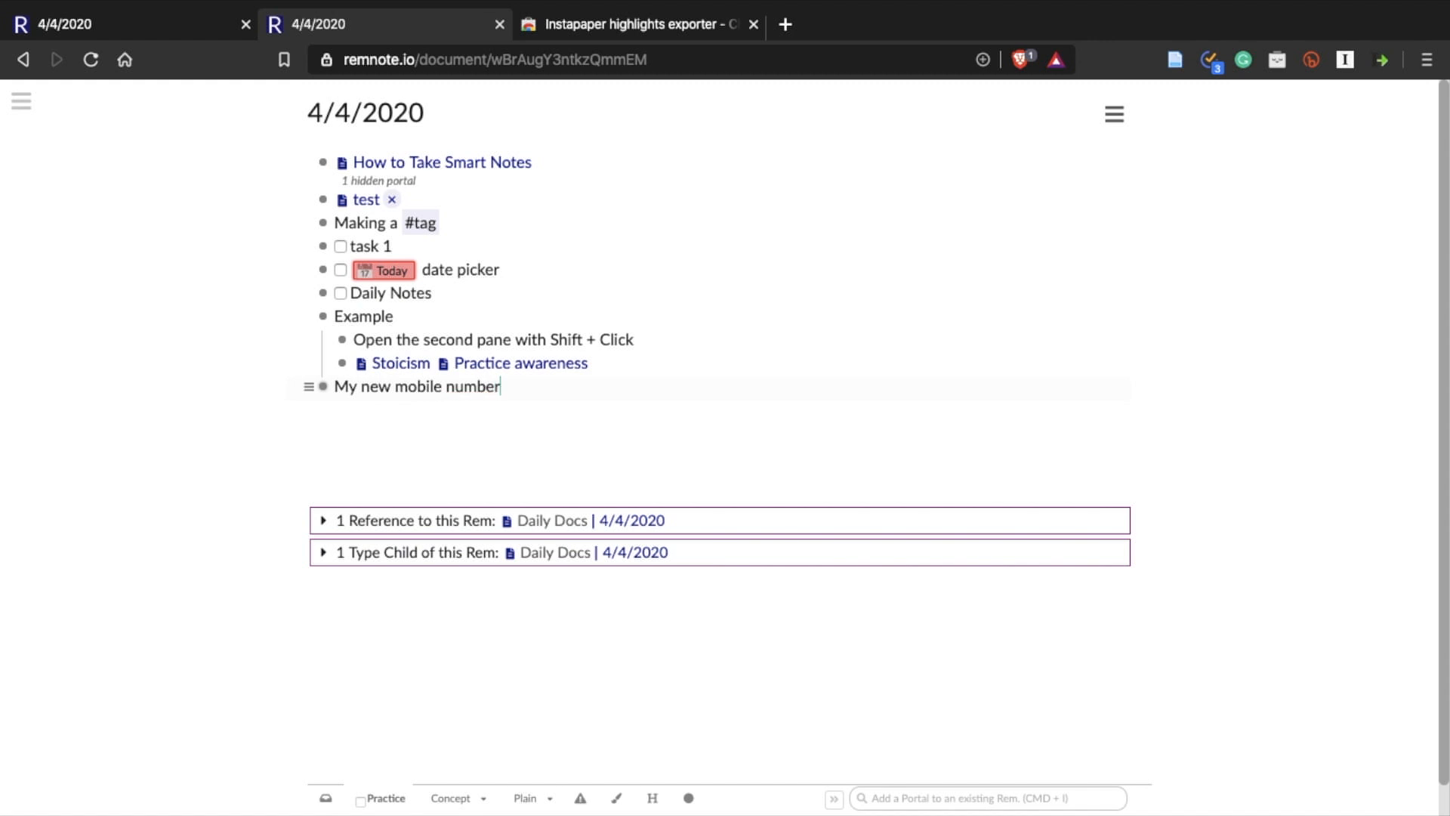
pyautogui.write(': 070')
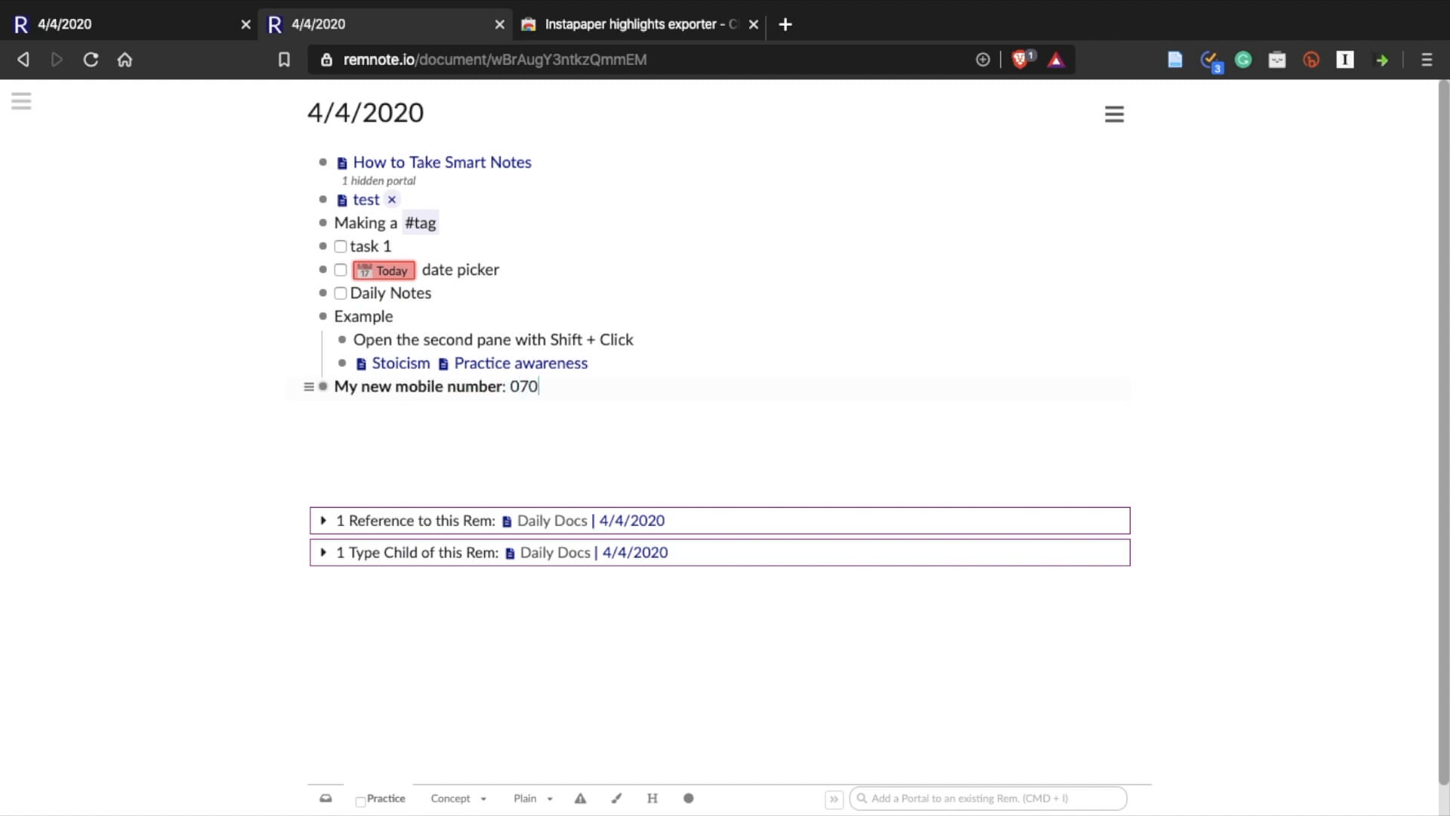
pyautogui.write('-xxxx-')
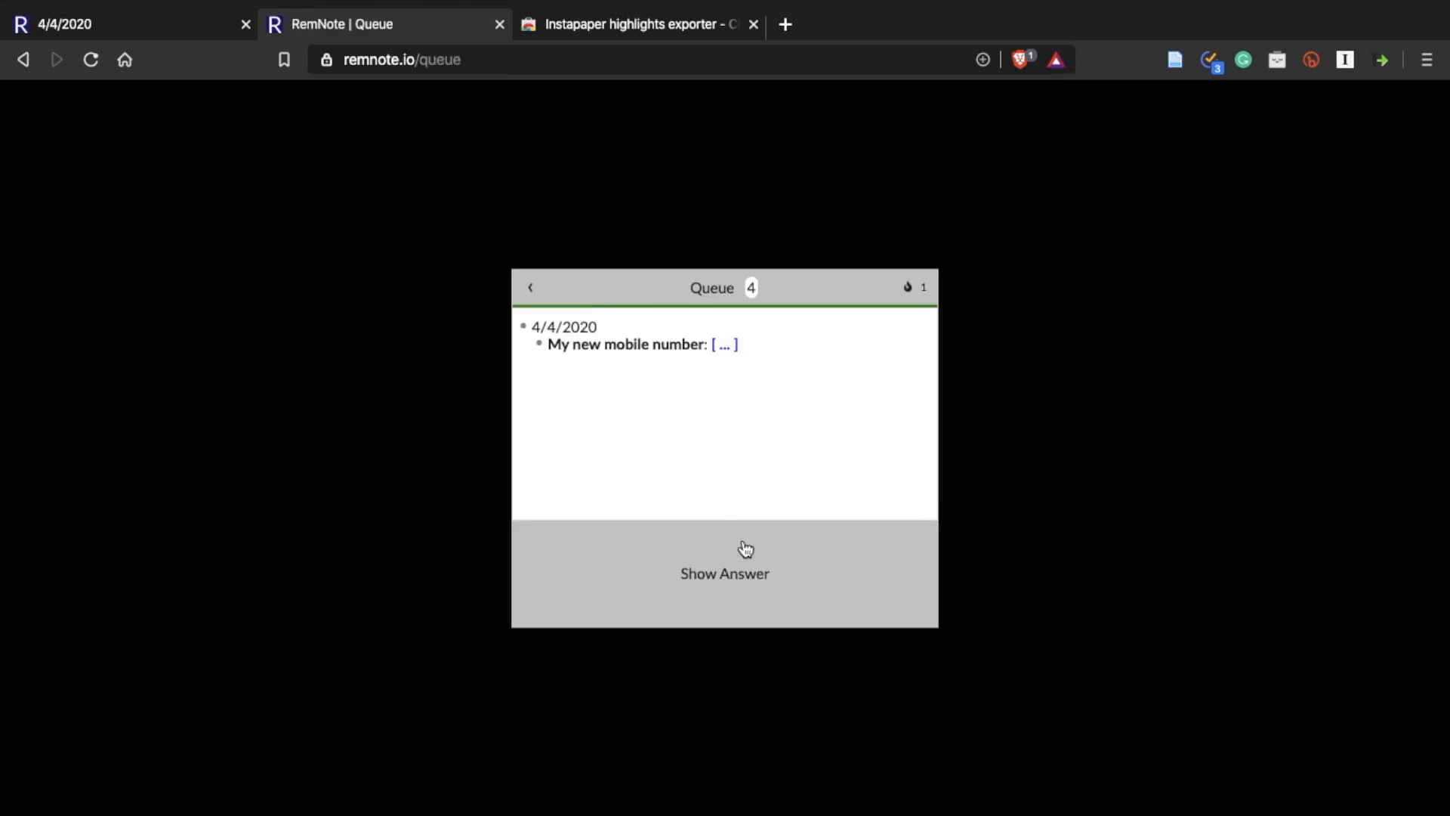
# Reveal the mobile number answer, rate it 'I know this!', then reveal the Shingles answer.
pyautogui.click(725, 573)
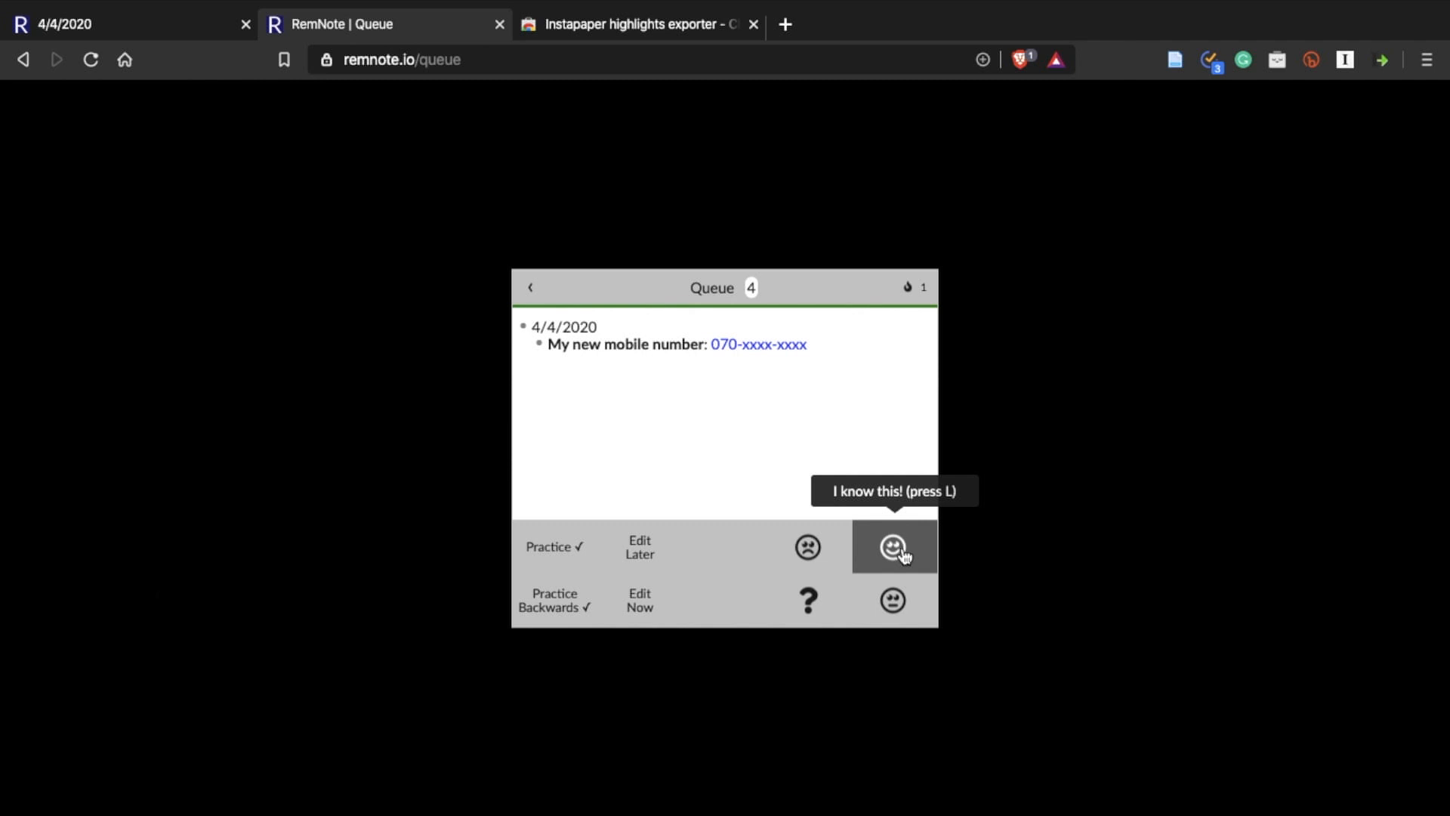
pyautogui.click(894, 545)
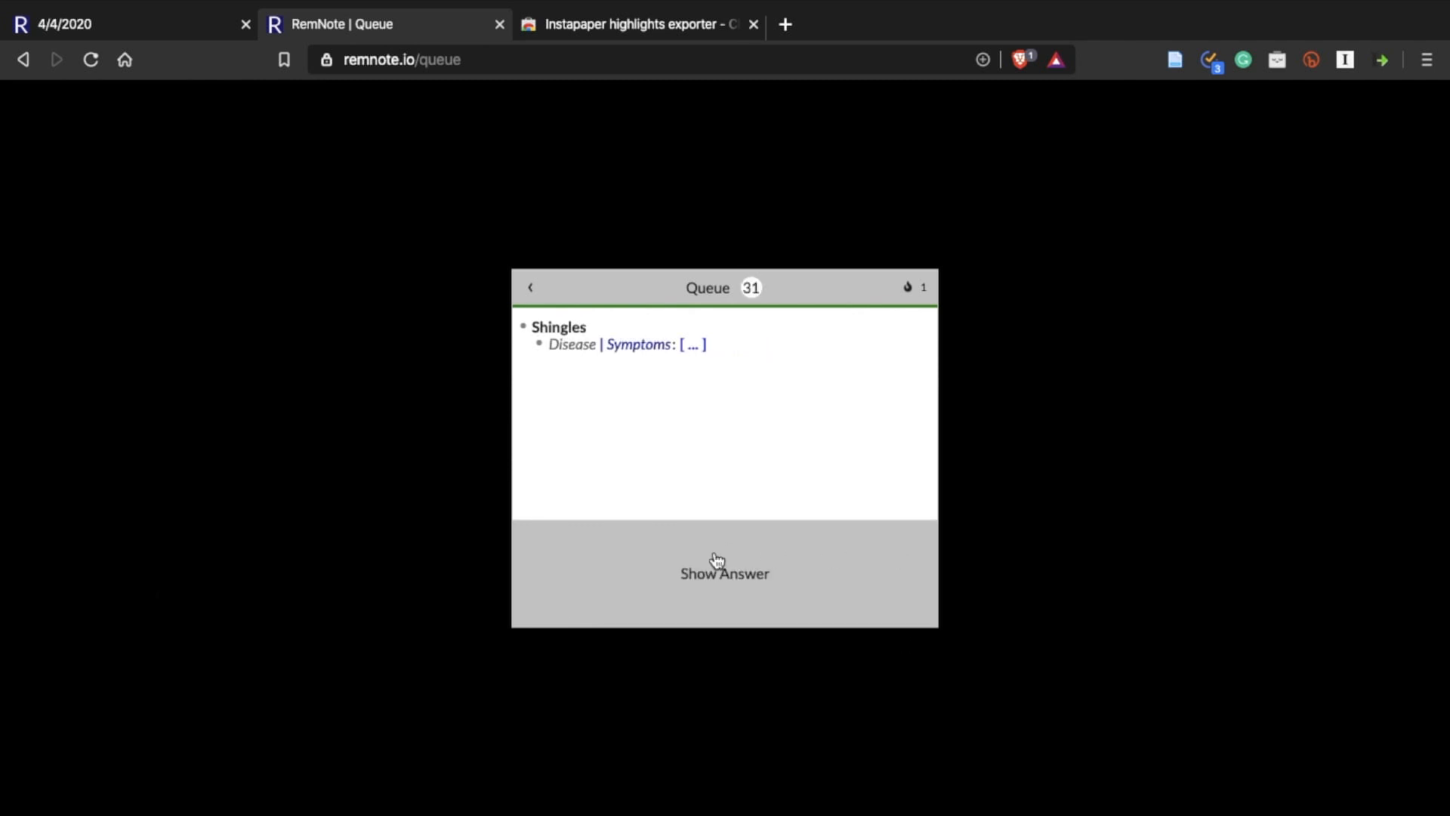
pyautogui.click(725, 573)
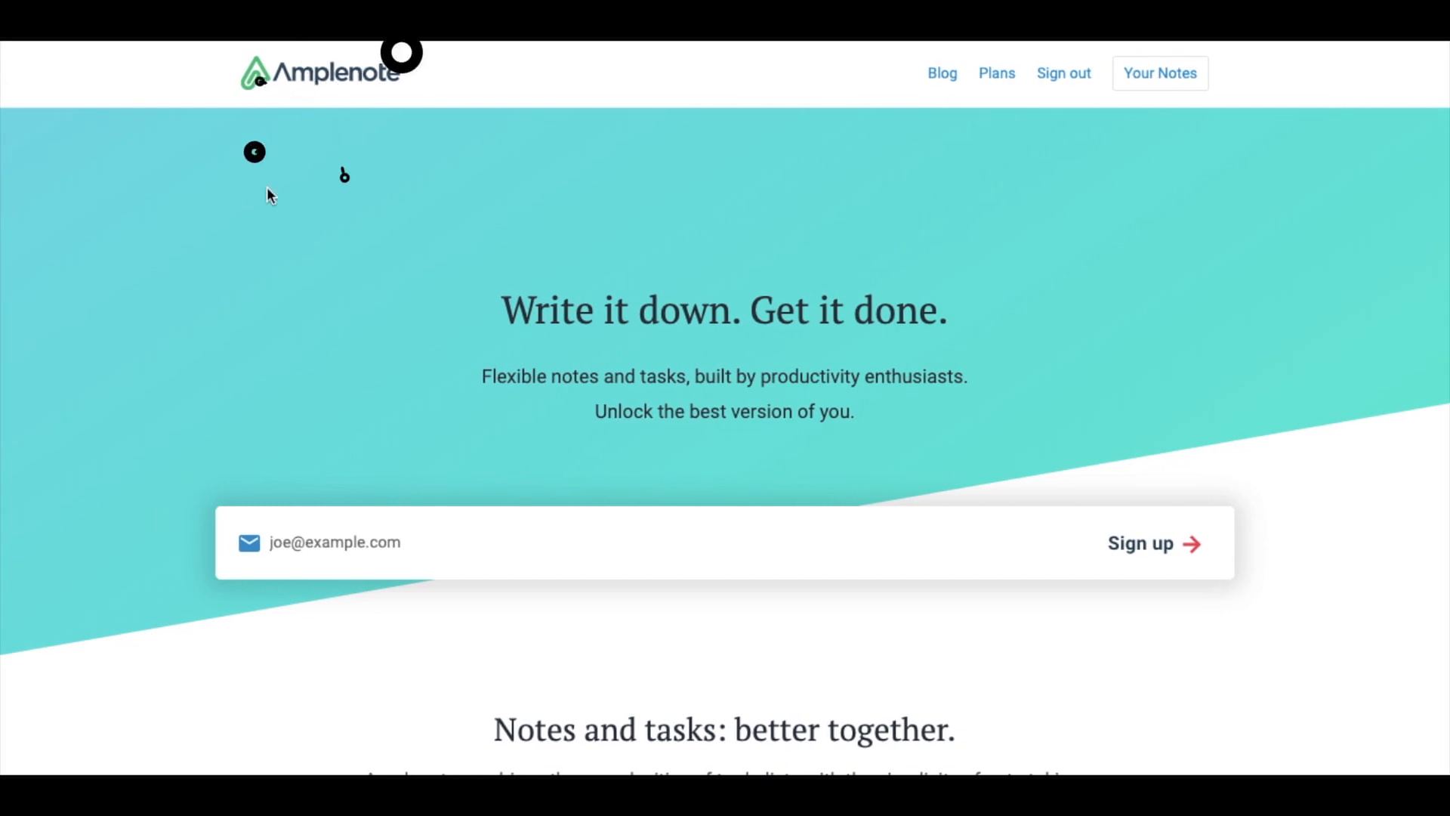
pyautogui.moveTo(347, 92)
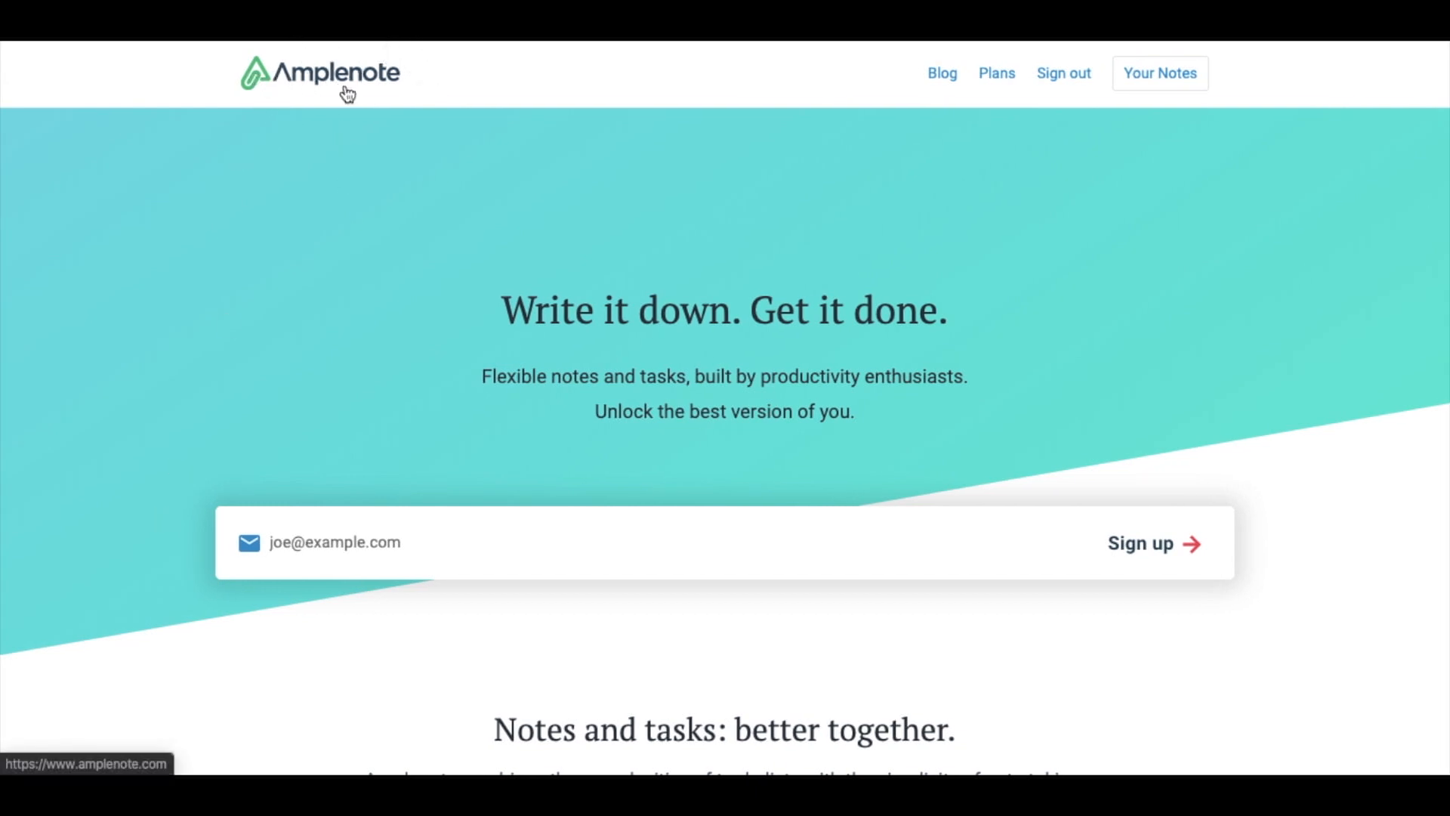
pyautogui.moveTo(428, 85)
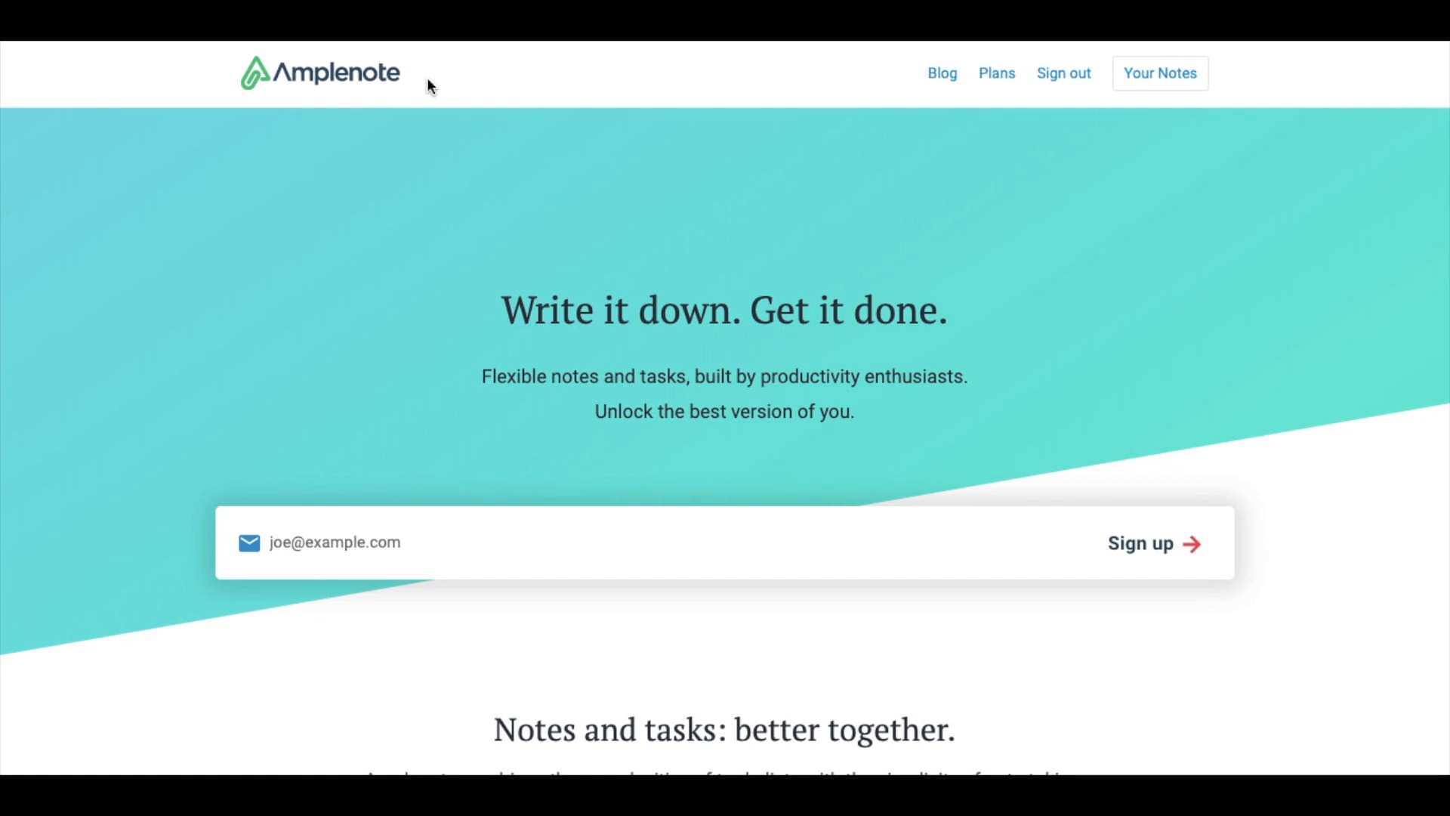
# Scroll down through the Amplenote homepage.
pyautogui.scroll(-3)
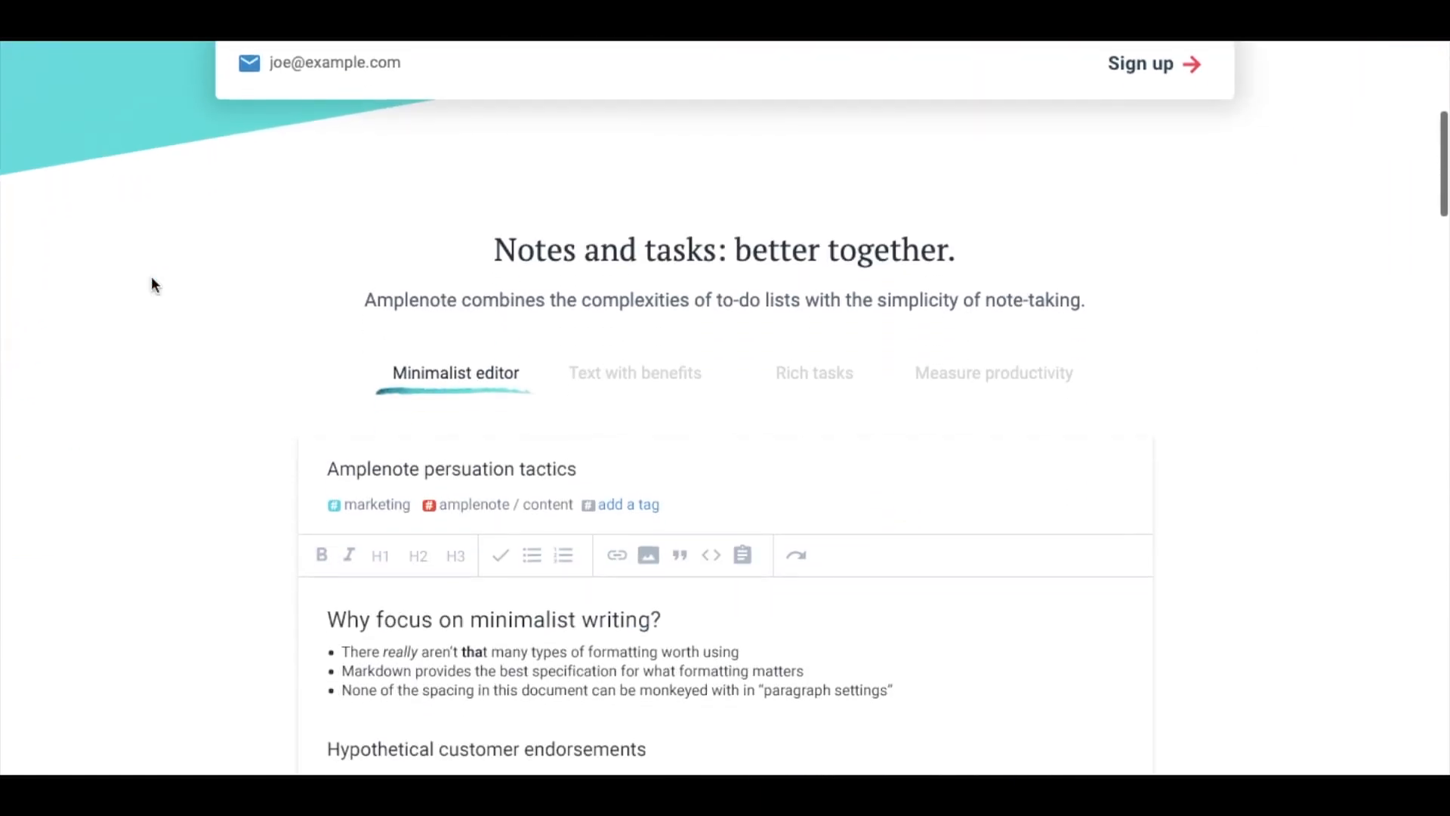
pyautogui.scroll(-3)
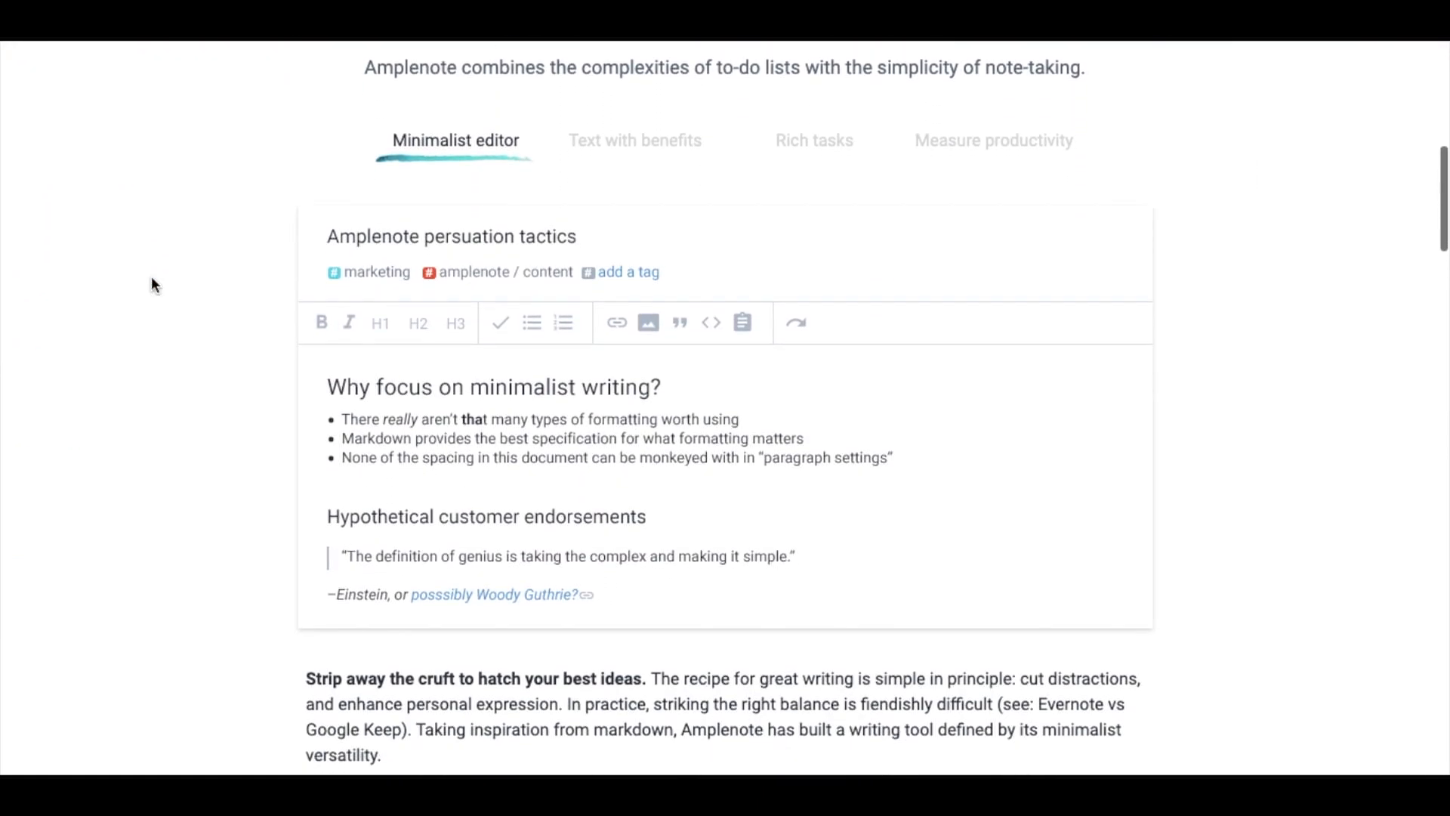
pyautogui.scroll(-3)
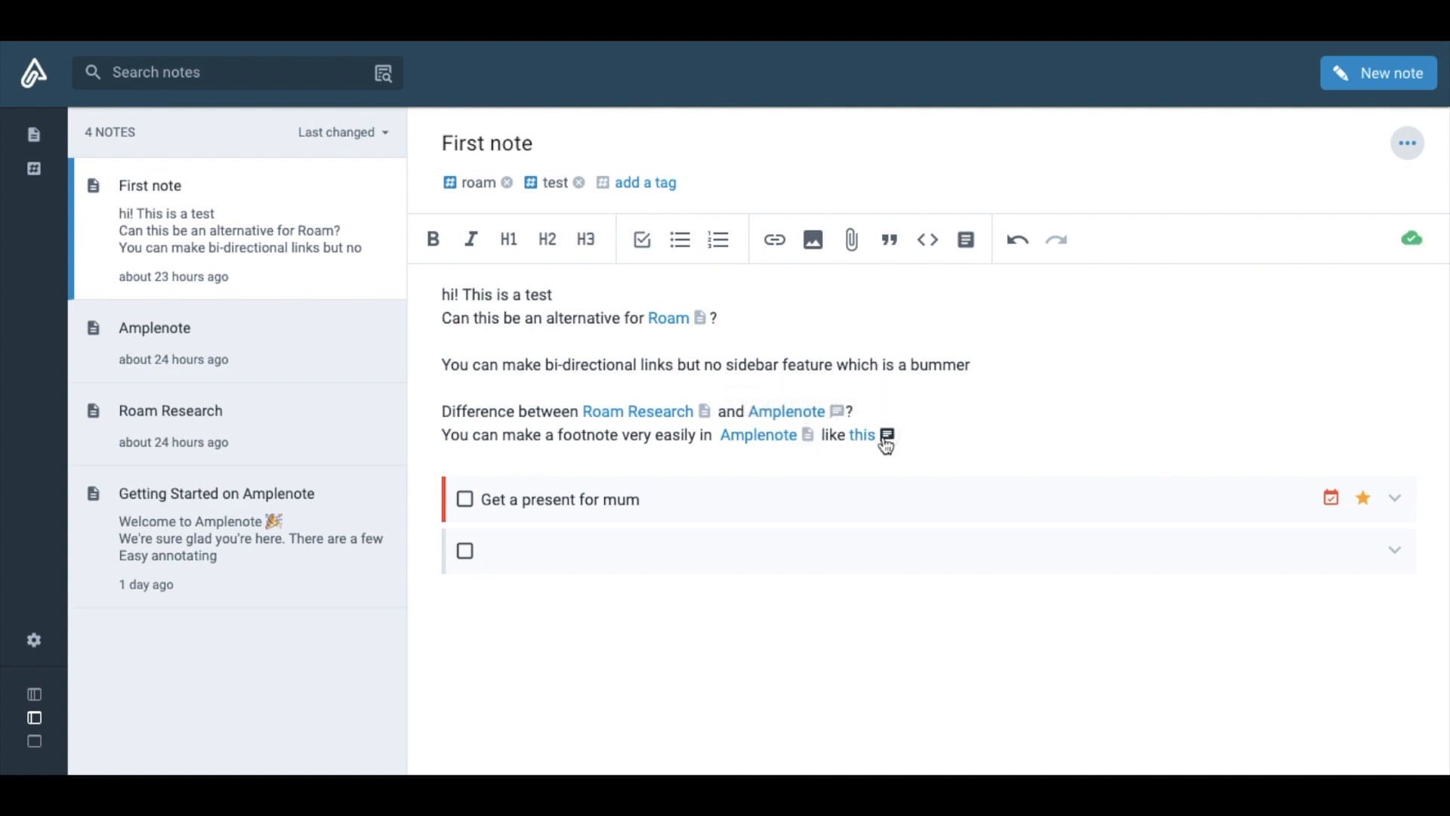
# Append 'Nice!' to the footnote on 'this' and save it.
pyautogui.click(887, 435)
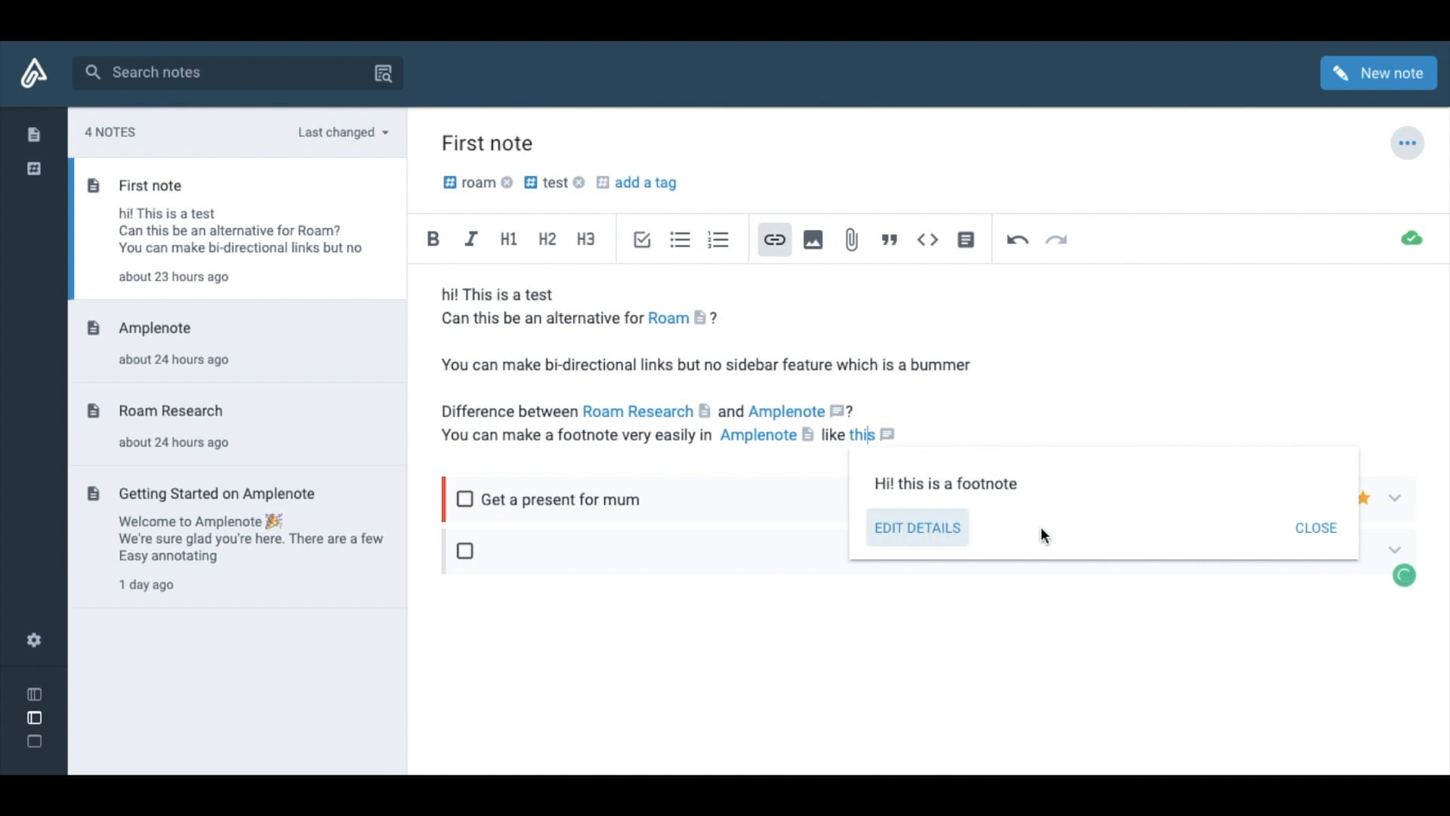
pyautogui.click(916, 527)
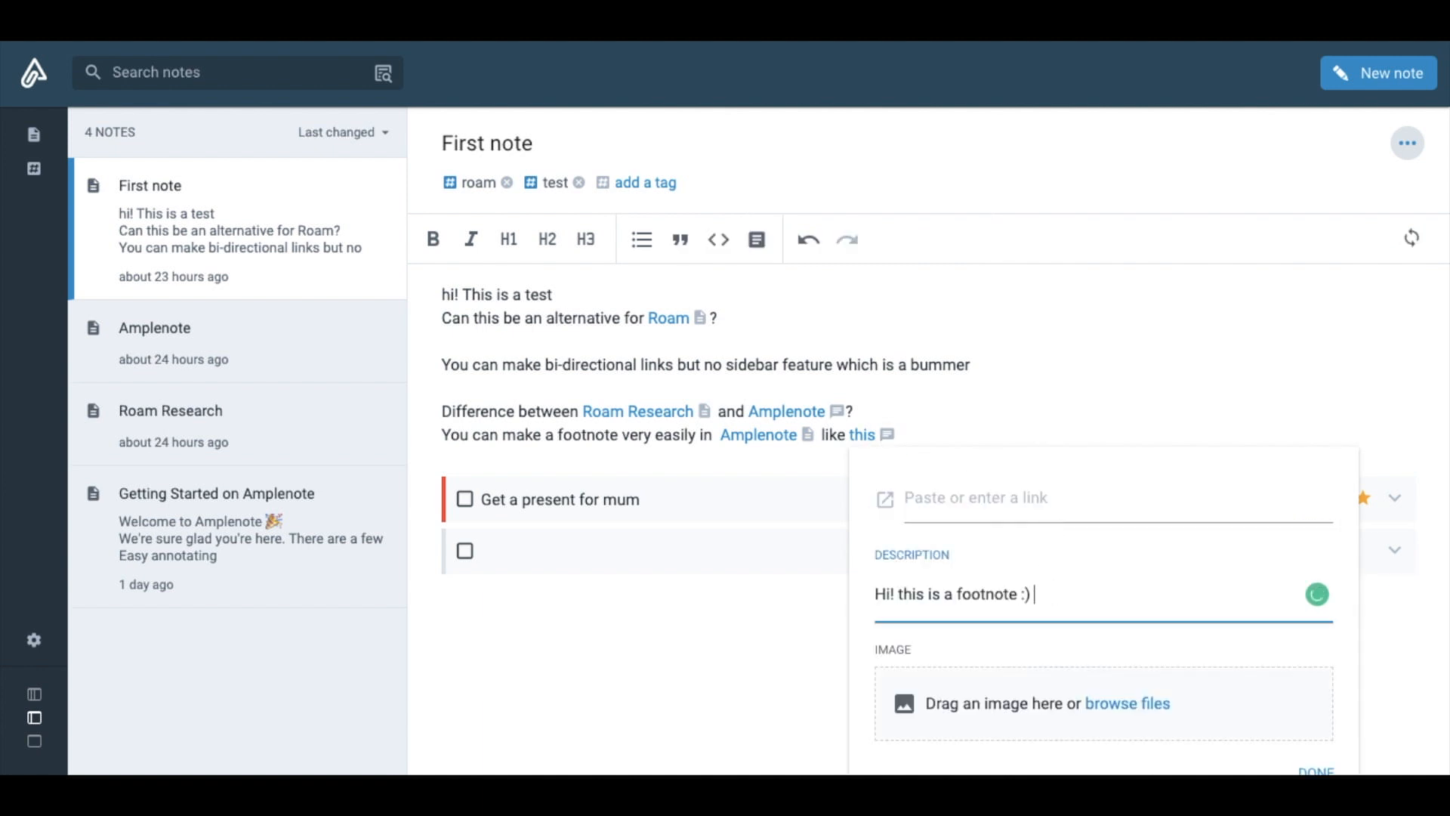
pyautogui.write('Nice!')
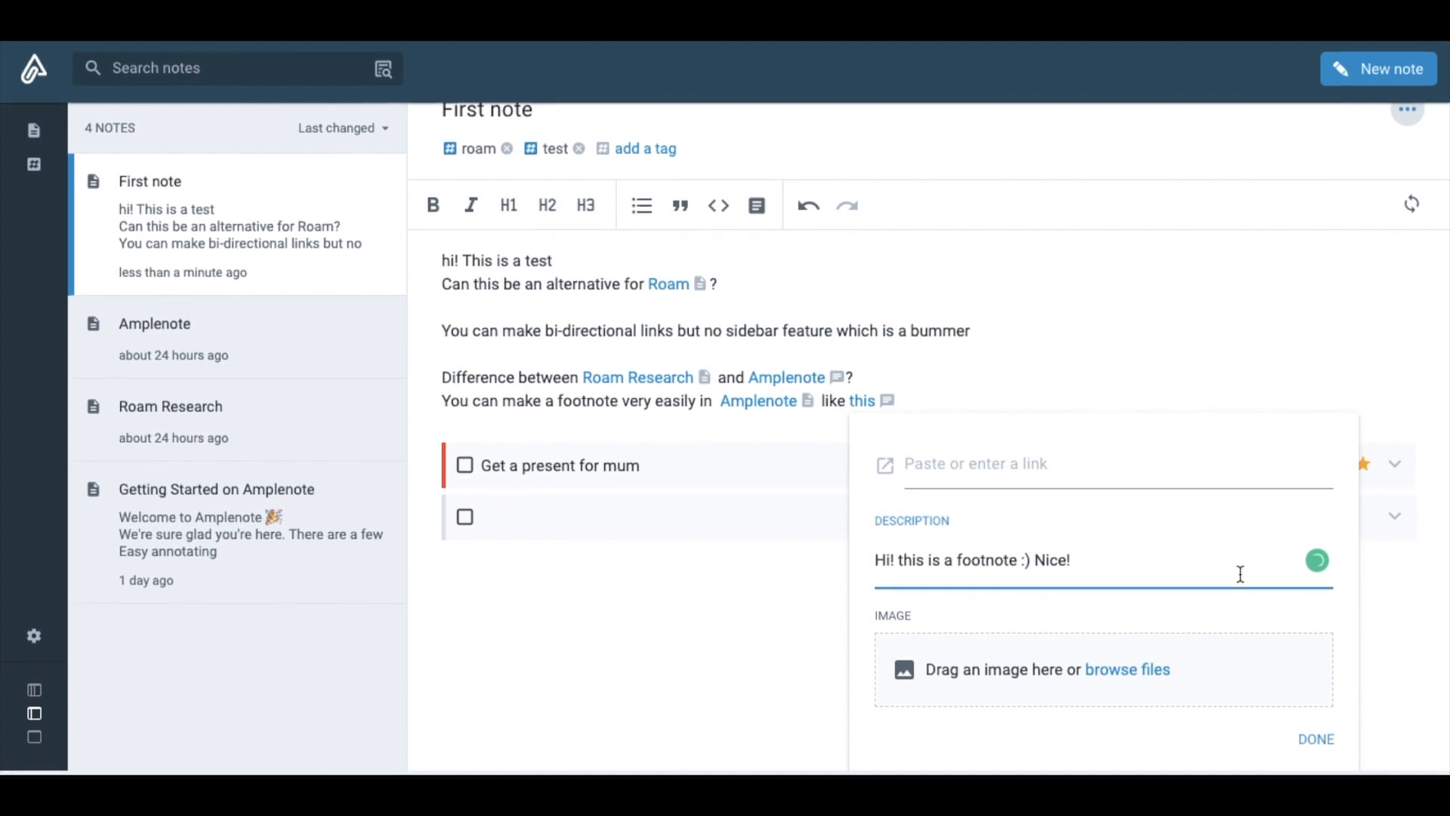
pyautogui.click(1314, 738)
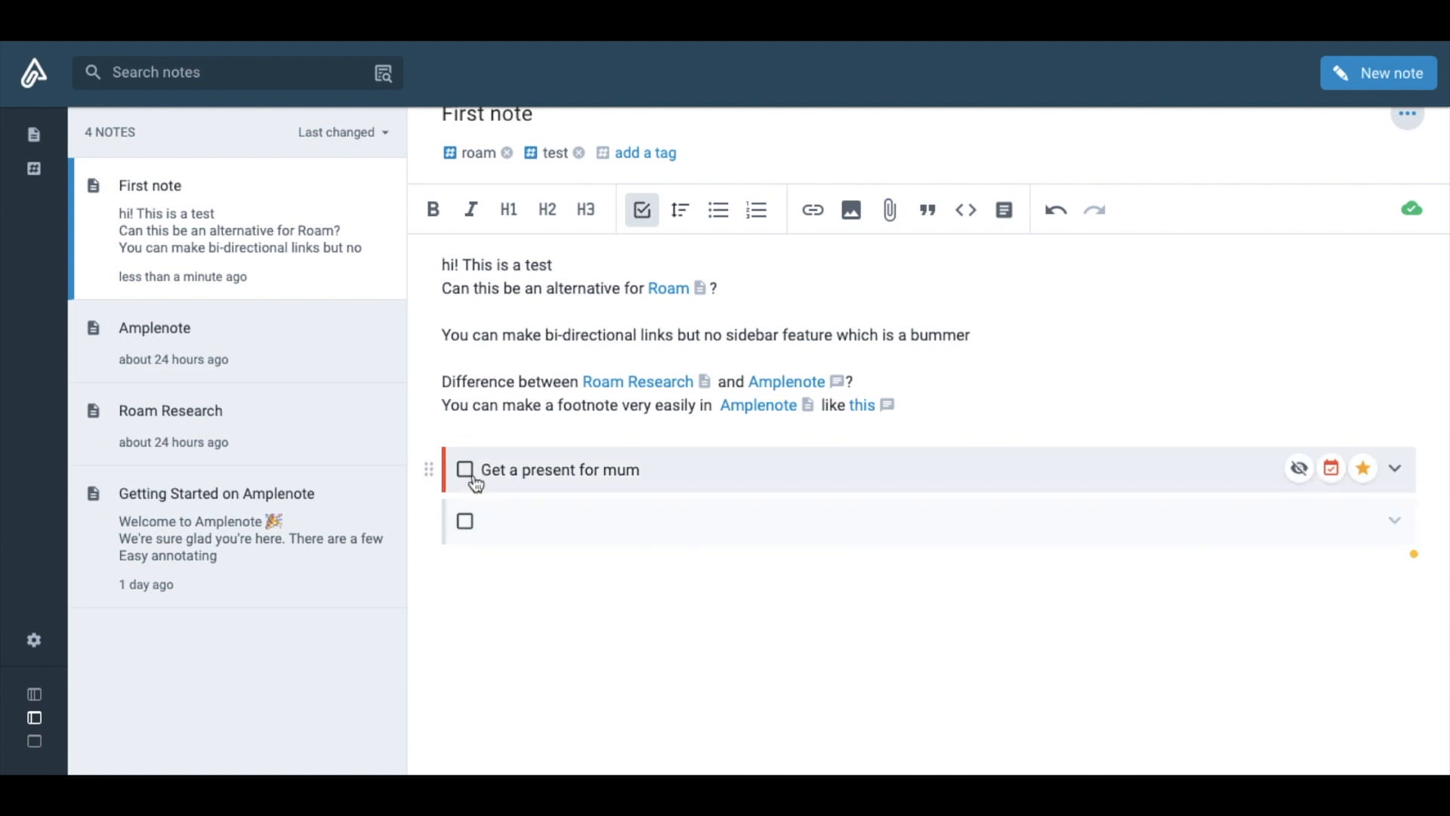
# Complete 'Get a present for mum', add 'Edit the Roam alternative video' task, and view its due details.
pyautogui.click(466, 470)
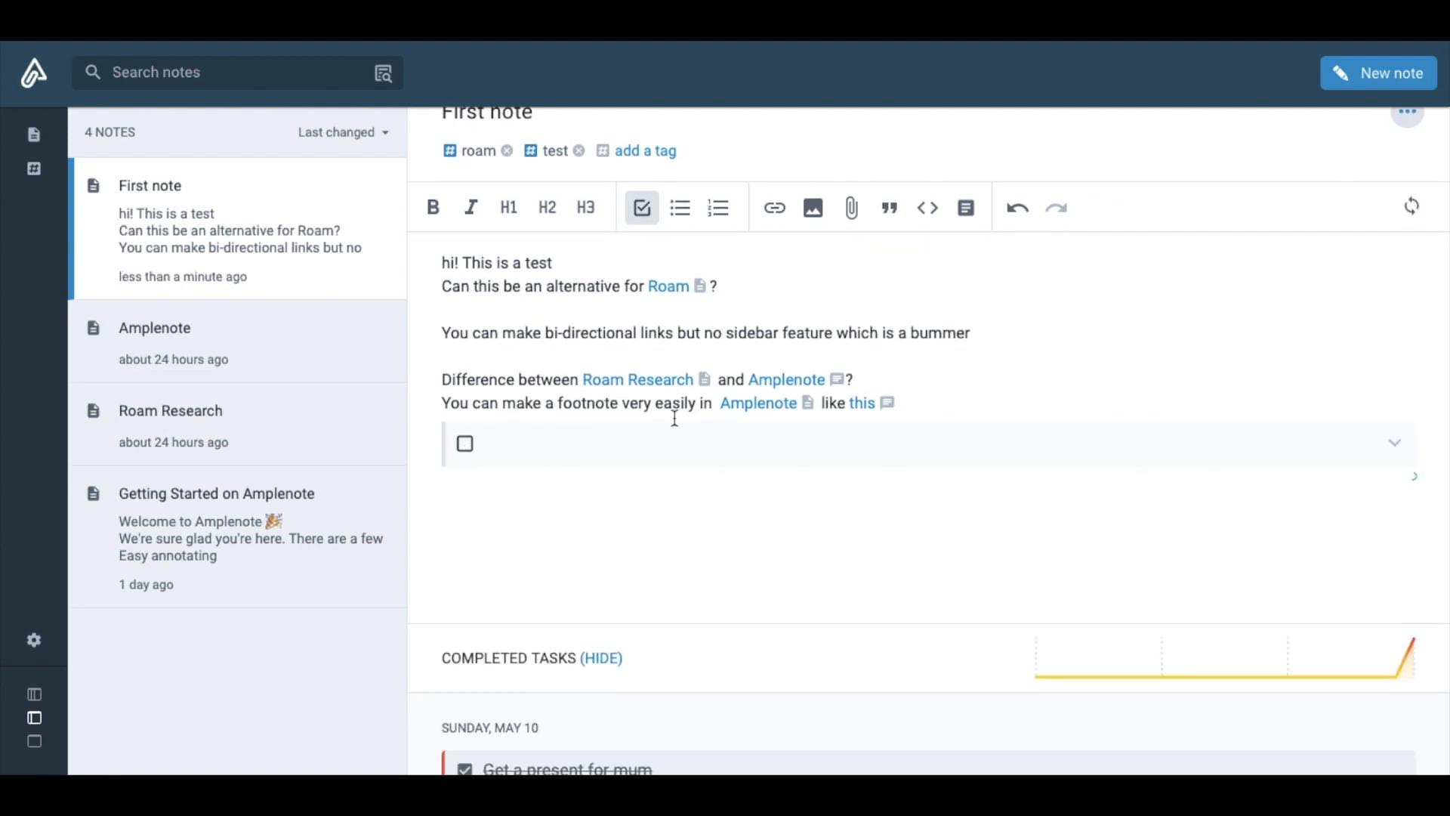
pyautogui.write('Edit the Roam alt')
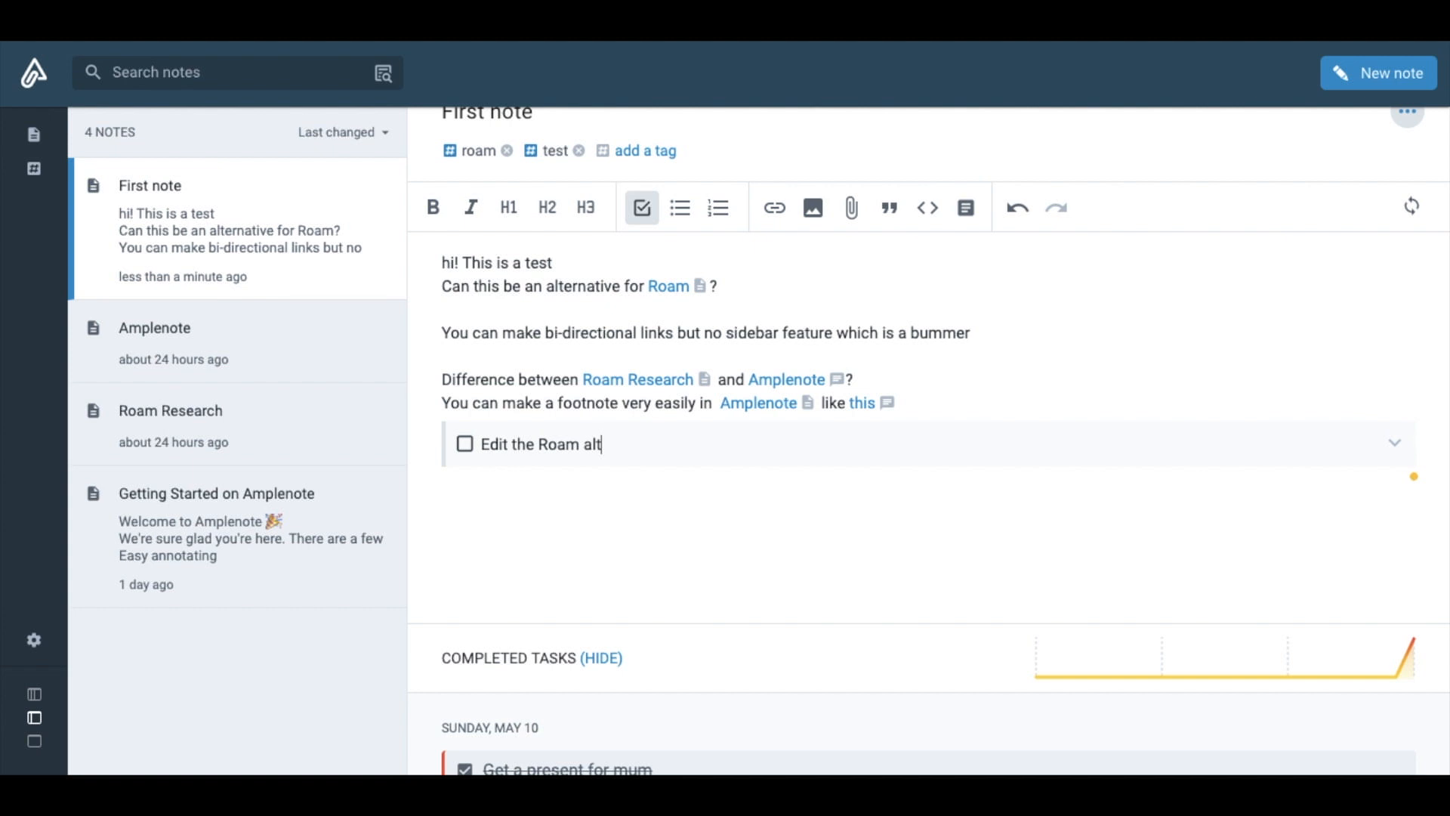
pyautogui.click(1363, 442)
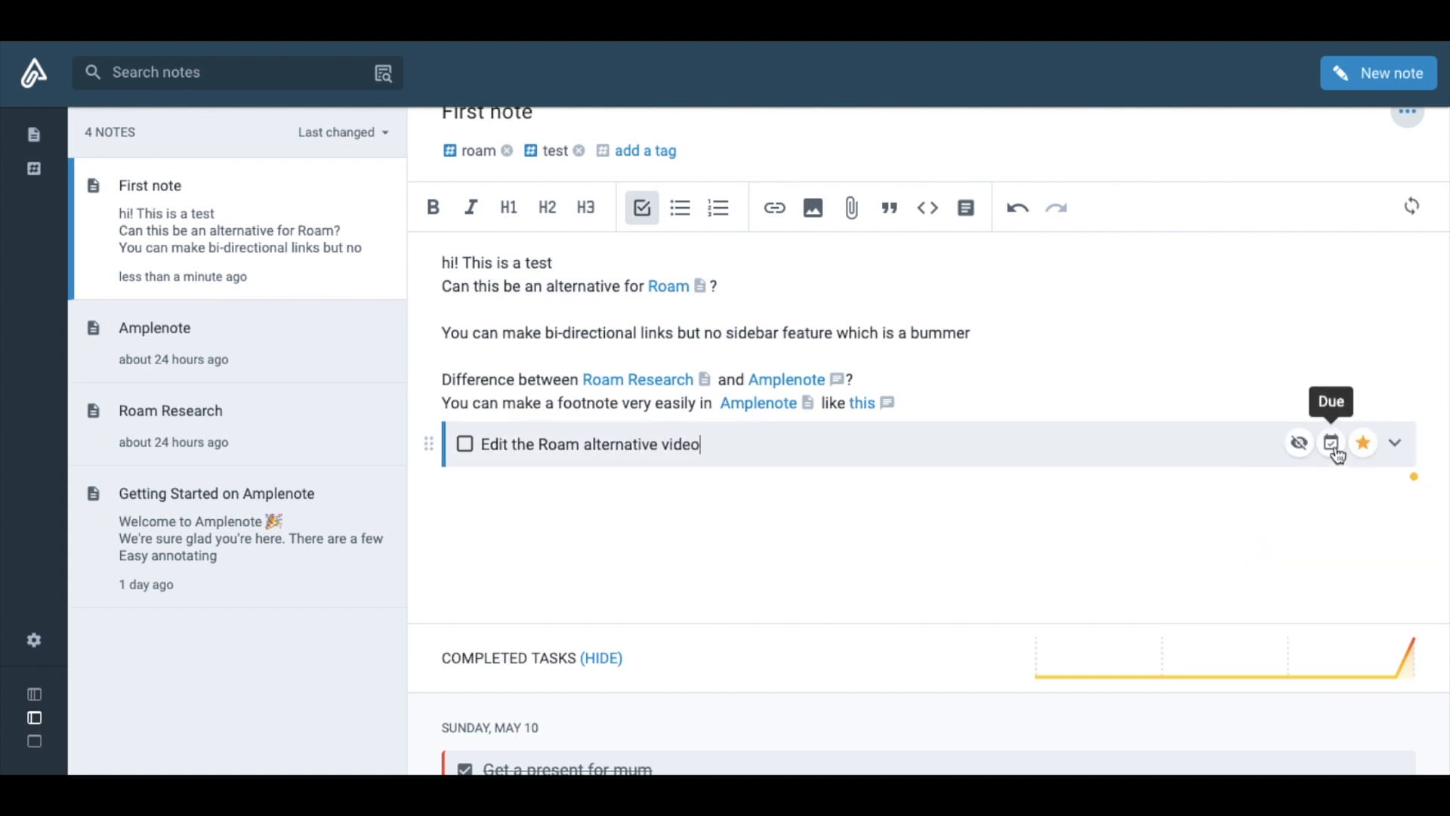
pyautogui.click(1331, 443)
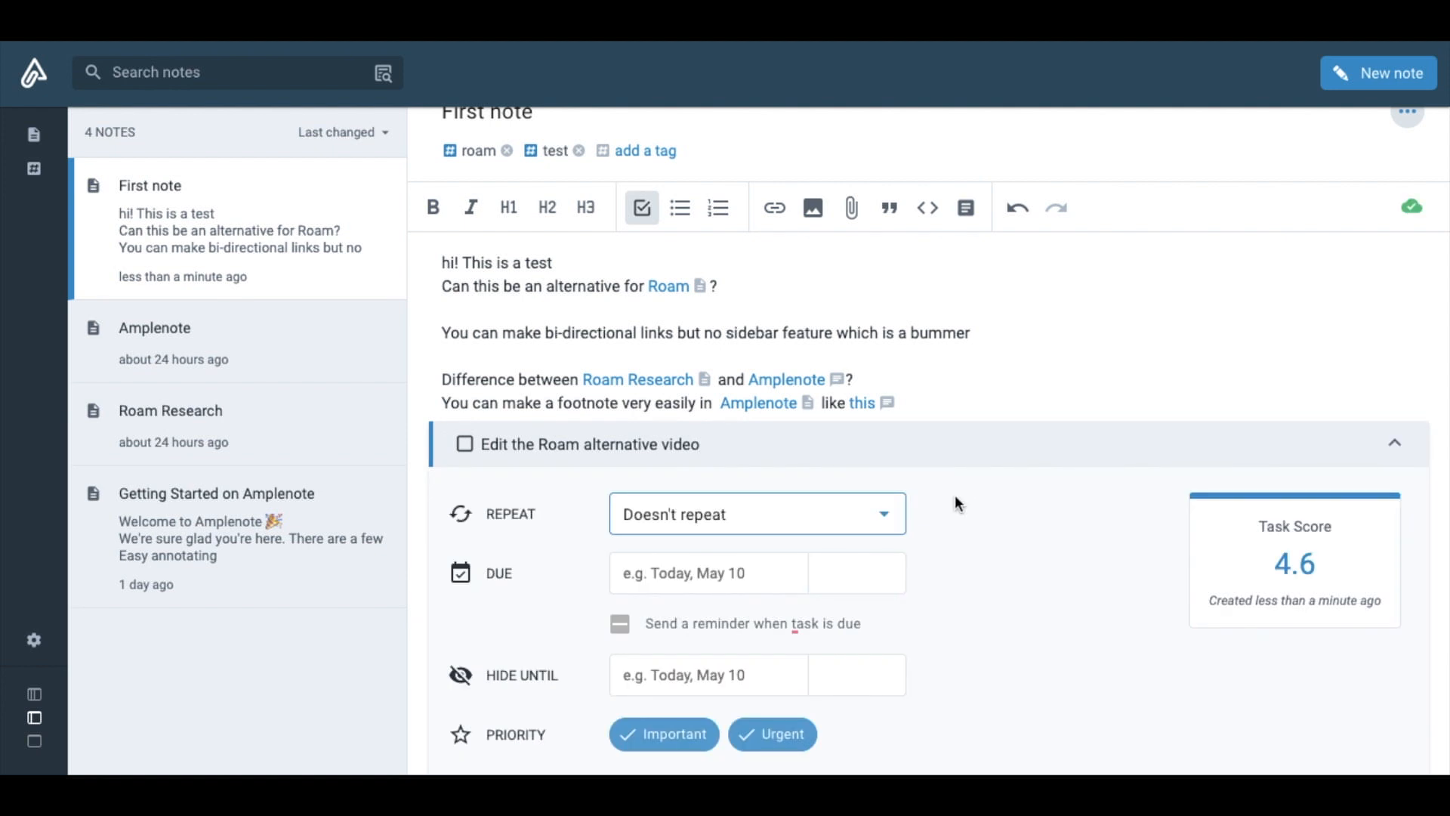
pyautogui.scroll(-3)
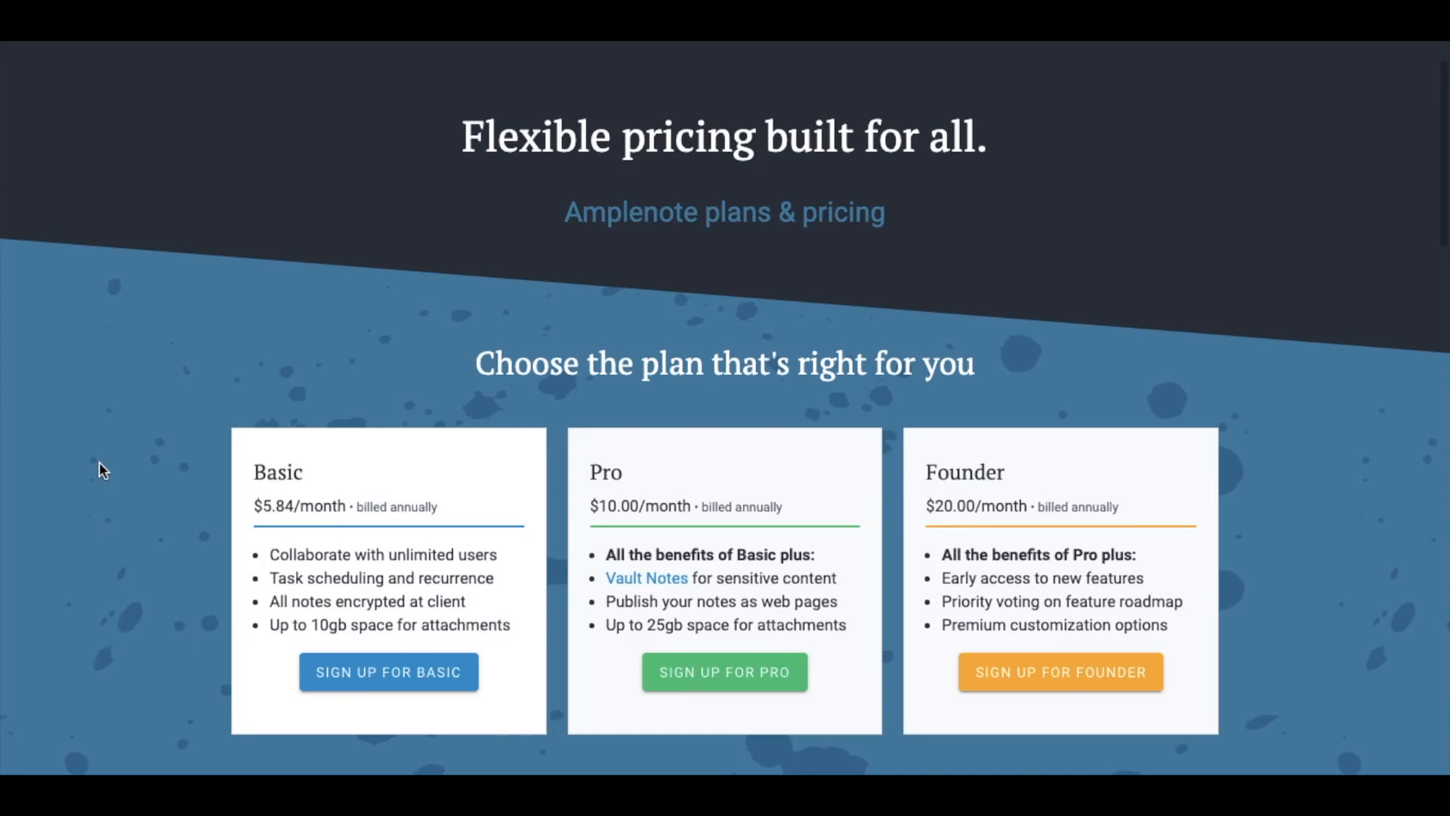
pyautogui.scroll(-3)
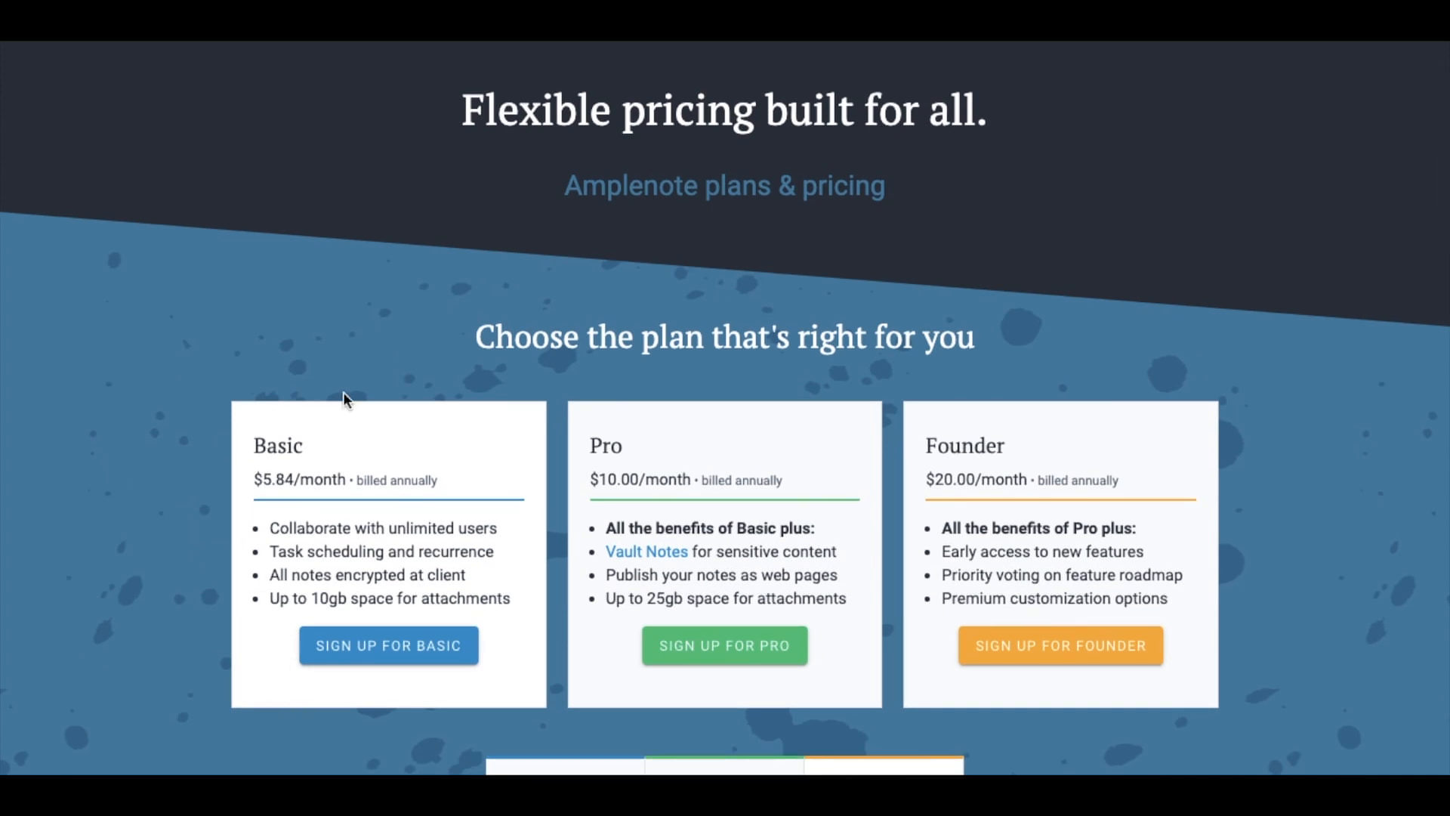
pyautogui.moveTo(425, 717)
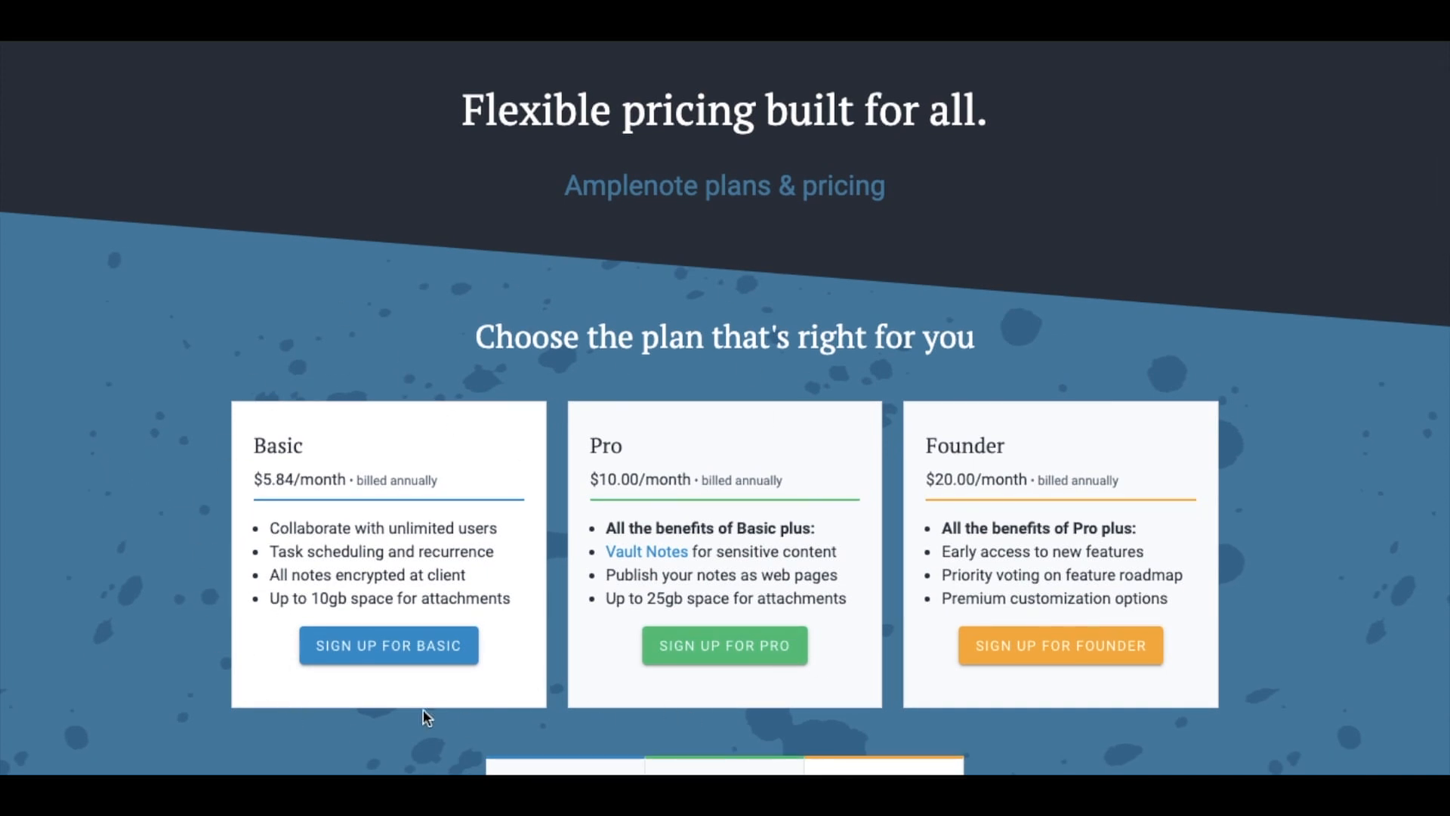